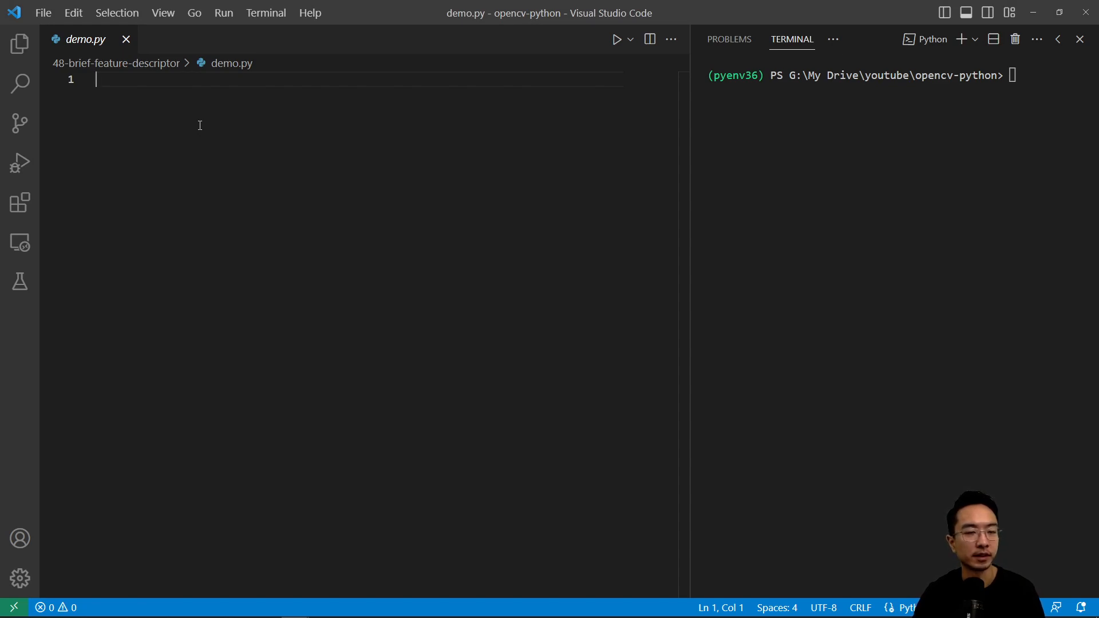
# Step: Import cv2 as cv, numpy as np, and begin the matplotlib import at the top of demo.py
pyautogui.write('import')
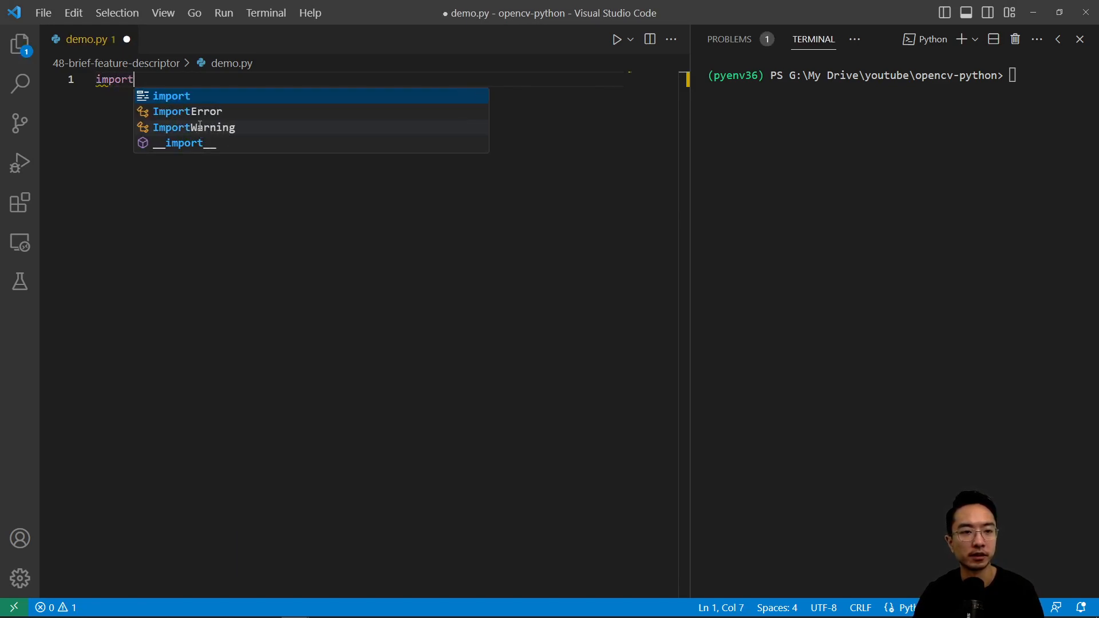
pyautogui.write('cv2 as cv')
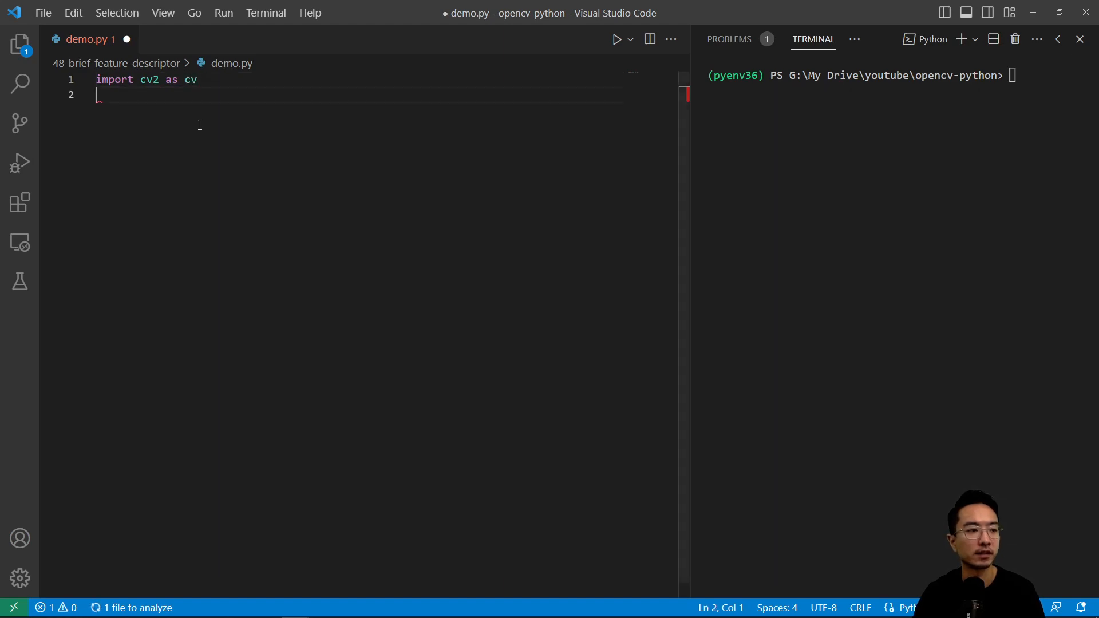
pyautogui.write('import numpy')
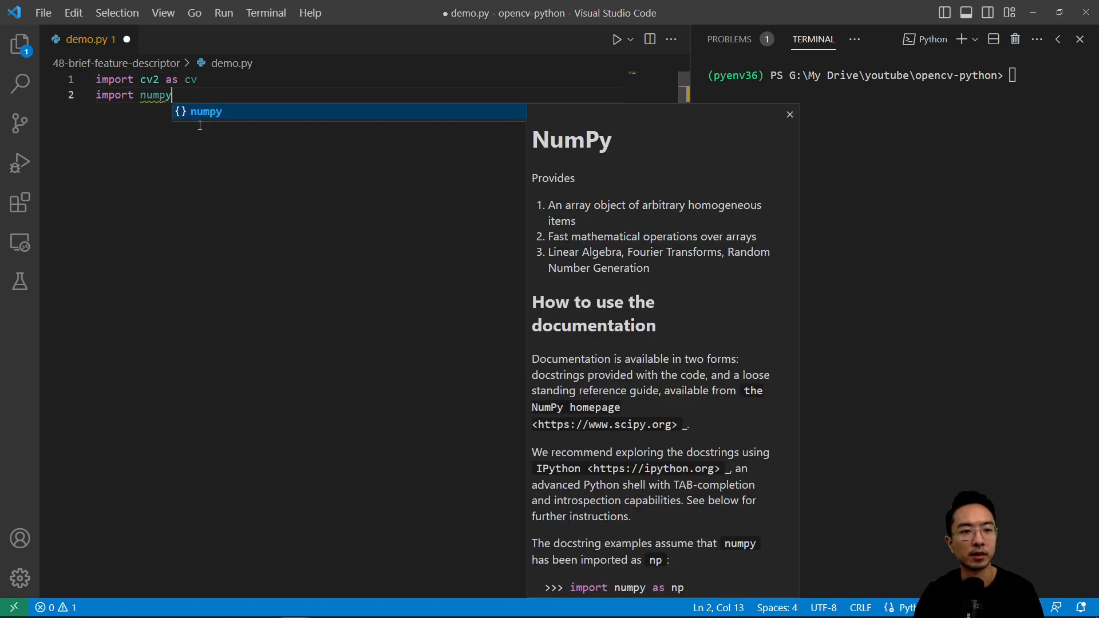
pyautogui.write('as np')
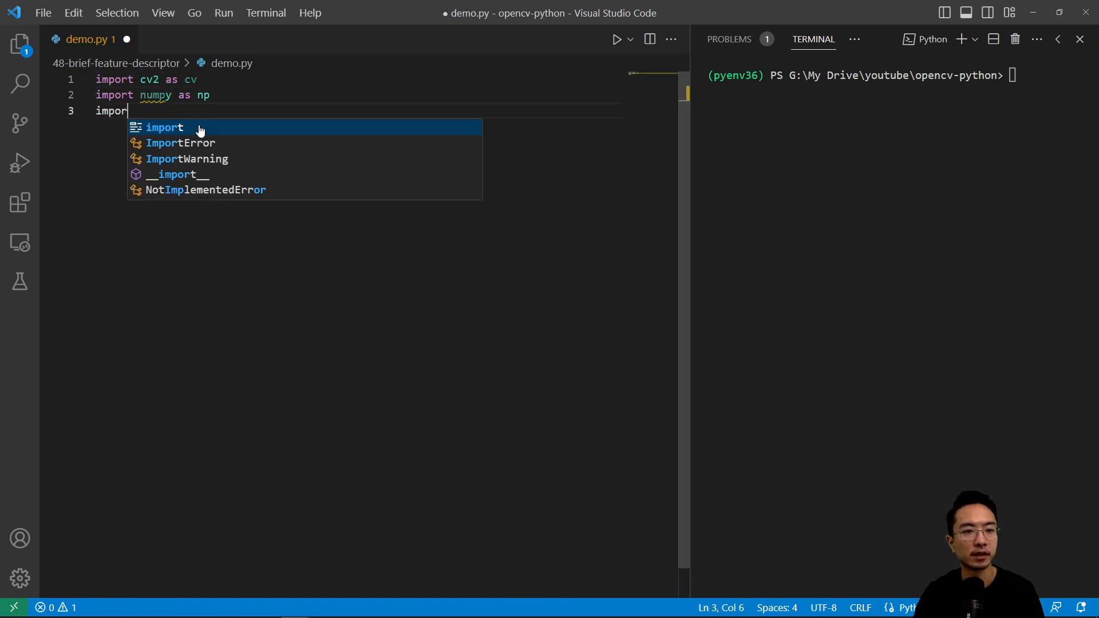
pyautogui.write('matplotlib.pyplot as plt')
pyautogui.write('import os')
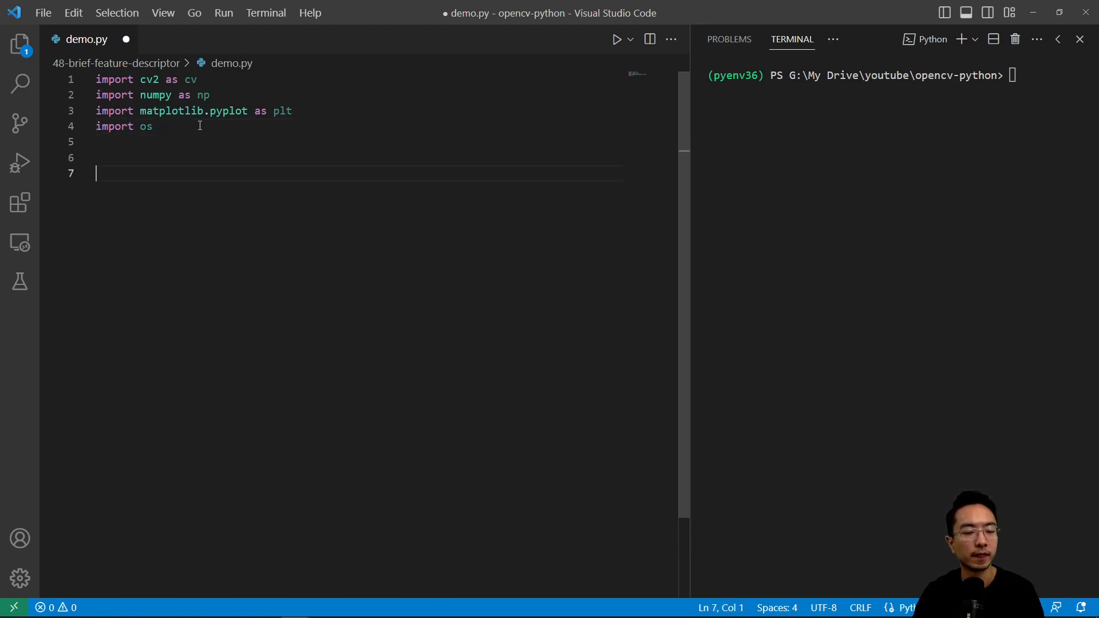
# Step: Define an empty BRIEF() function and an if __name__ == '__main__' guard calling BRIEF()
pyautogui.write('def BRIEF():')
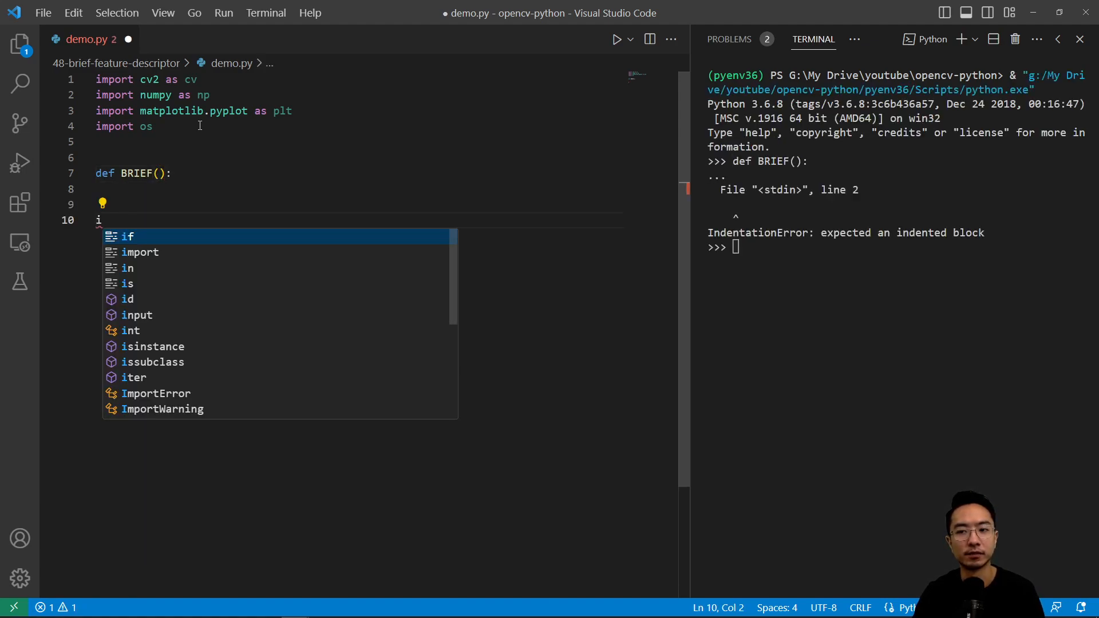
pyautogui.write("f __name__ == '")
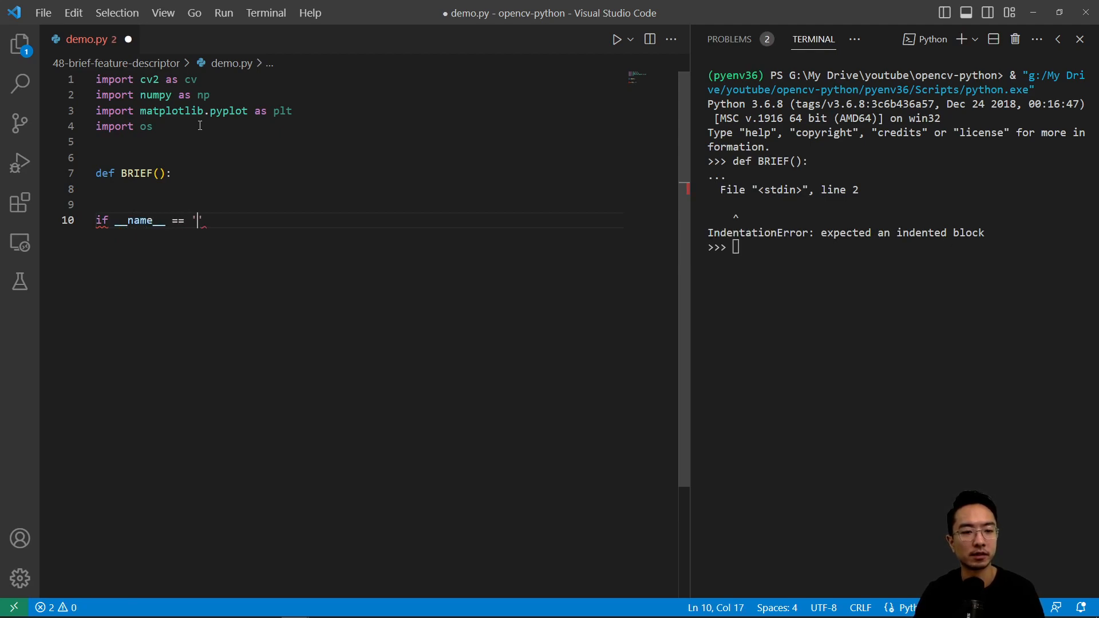
pyautogui.write("__main__':")
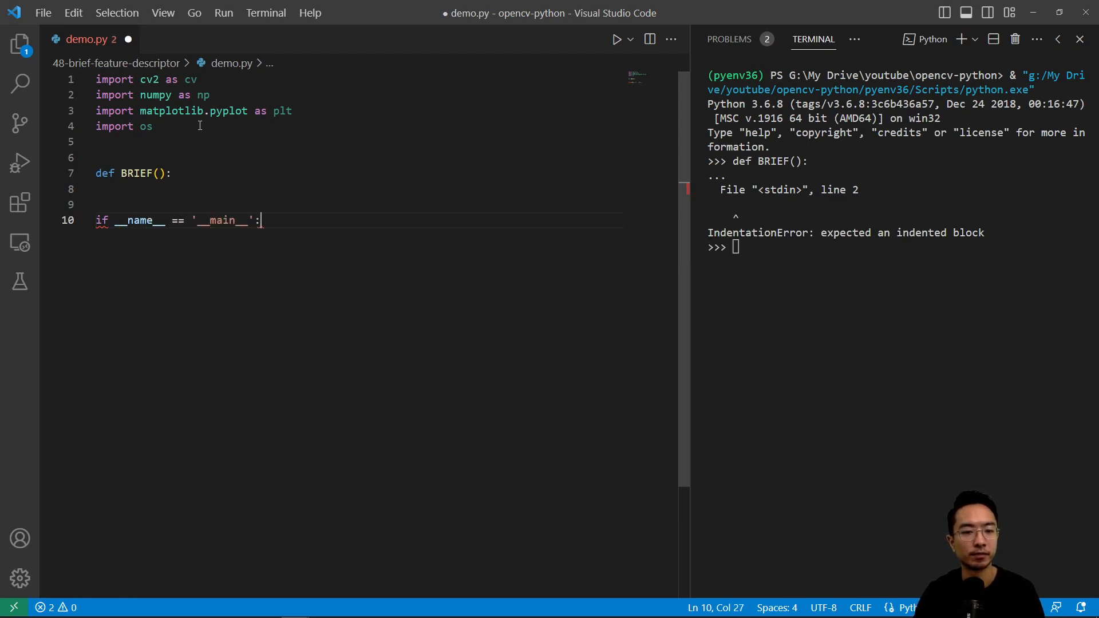
pyautogui.write('BrokenPipeError')
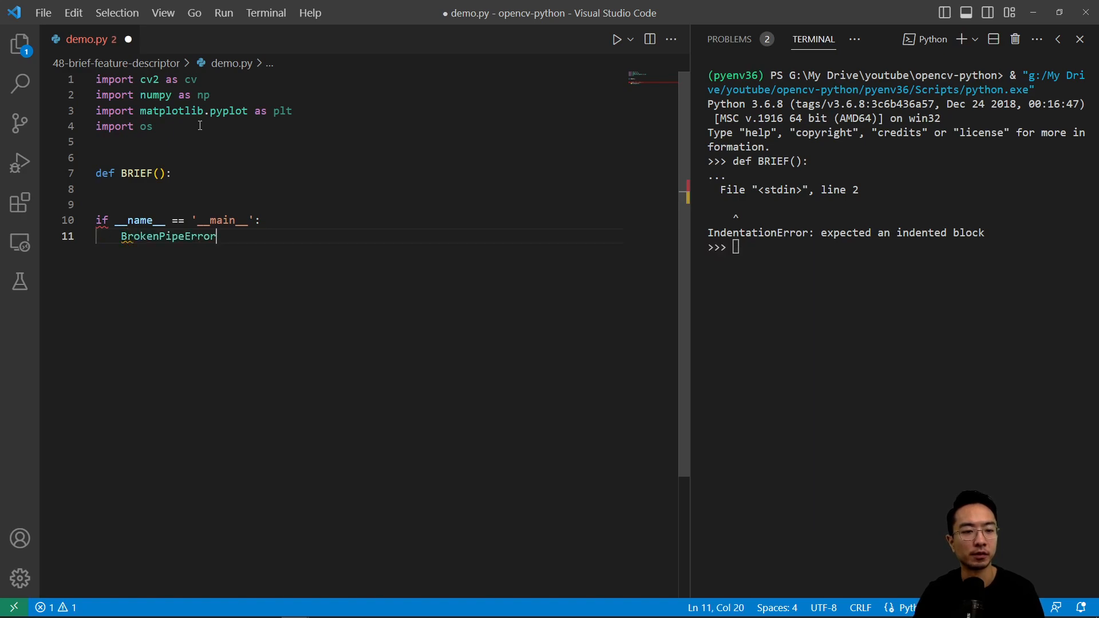
pyautogui.press('BackSpace')
pyautogui.write('BRIEF(')
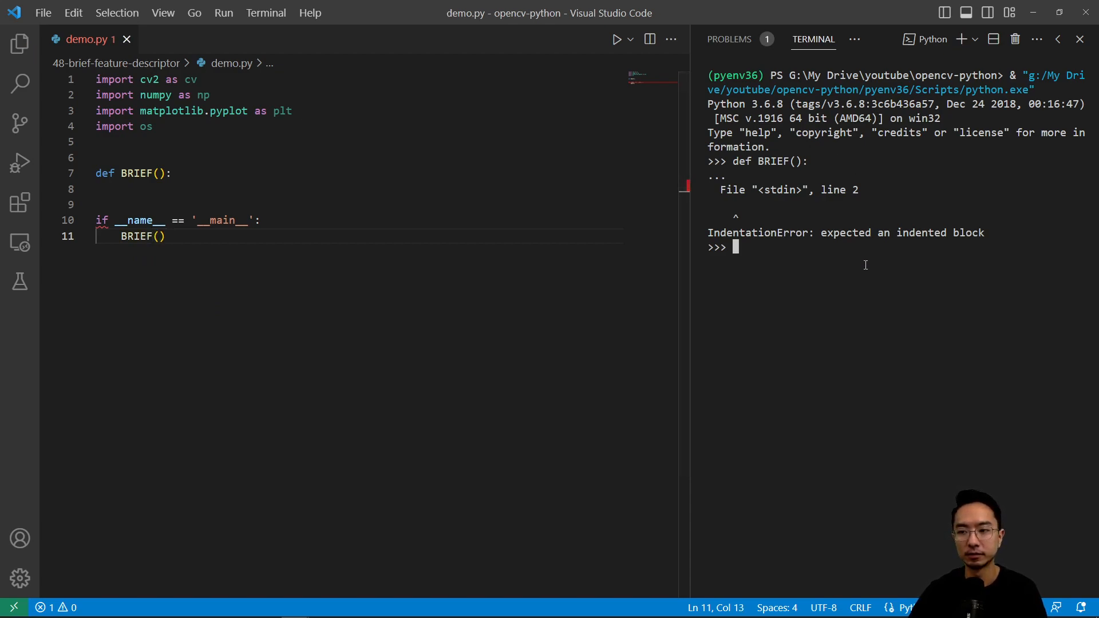
# Step: Clear and close the terminal panel, then return the caret to the BRIEF code
pyautogui.write('clear')
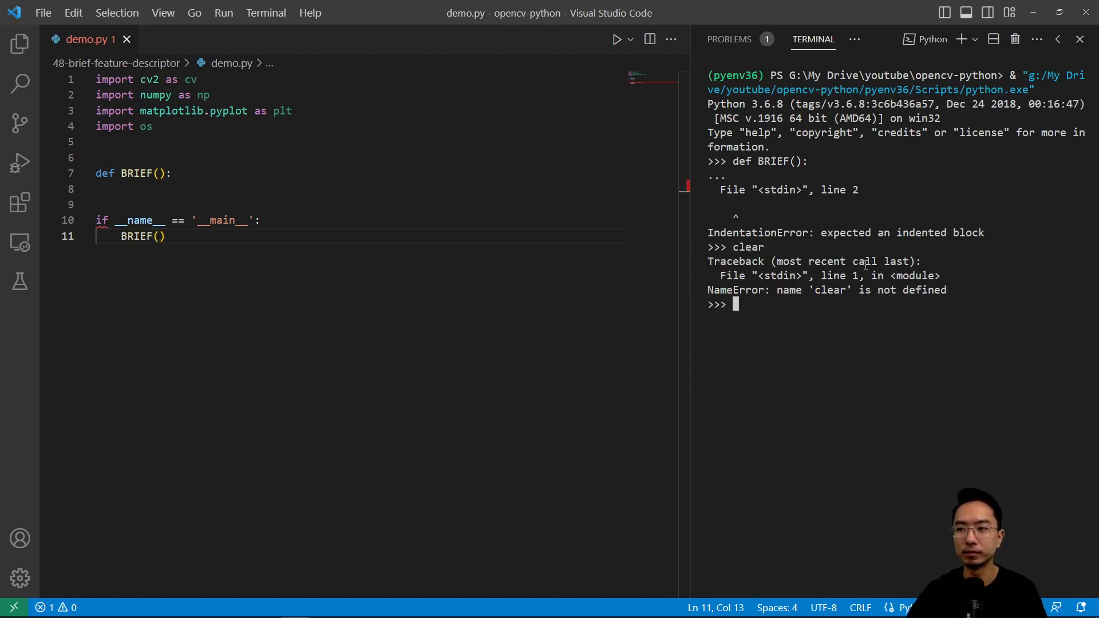
pyautogui.click(1079, 39)
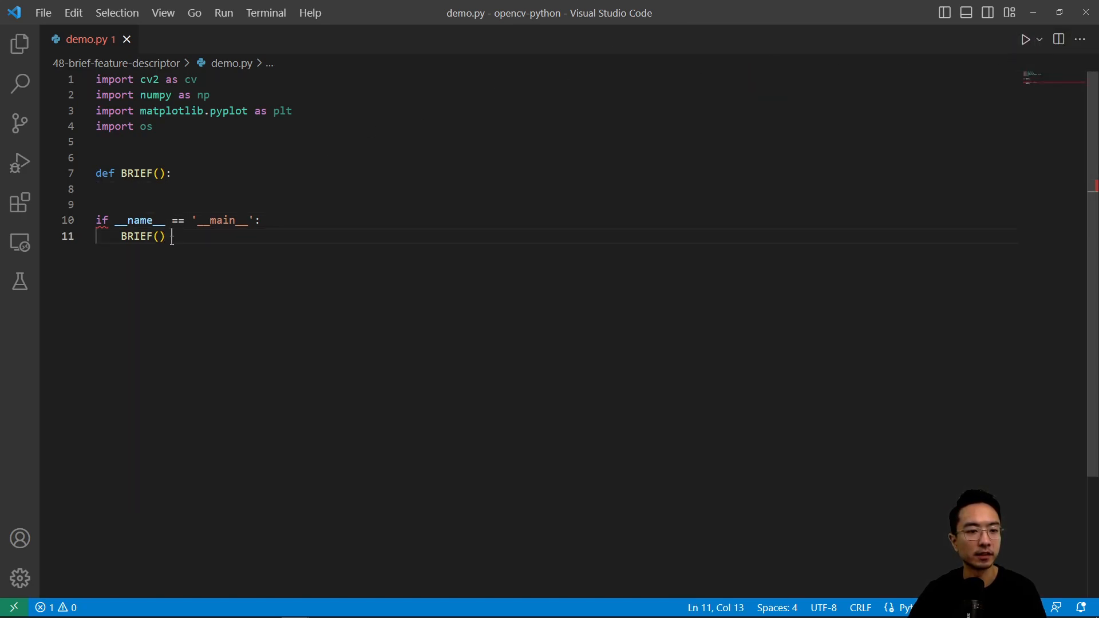
pyautogui.click(95, 189)
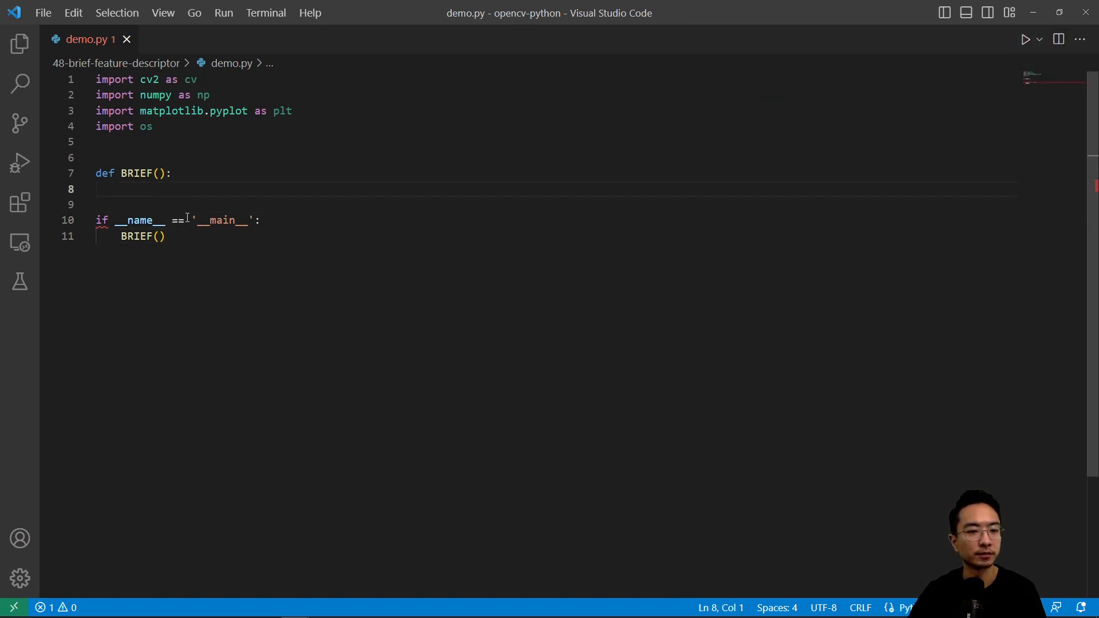
pyautogui.click(178, 236)
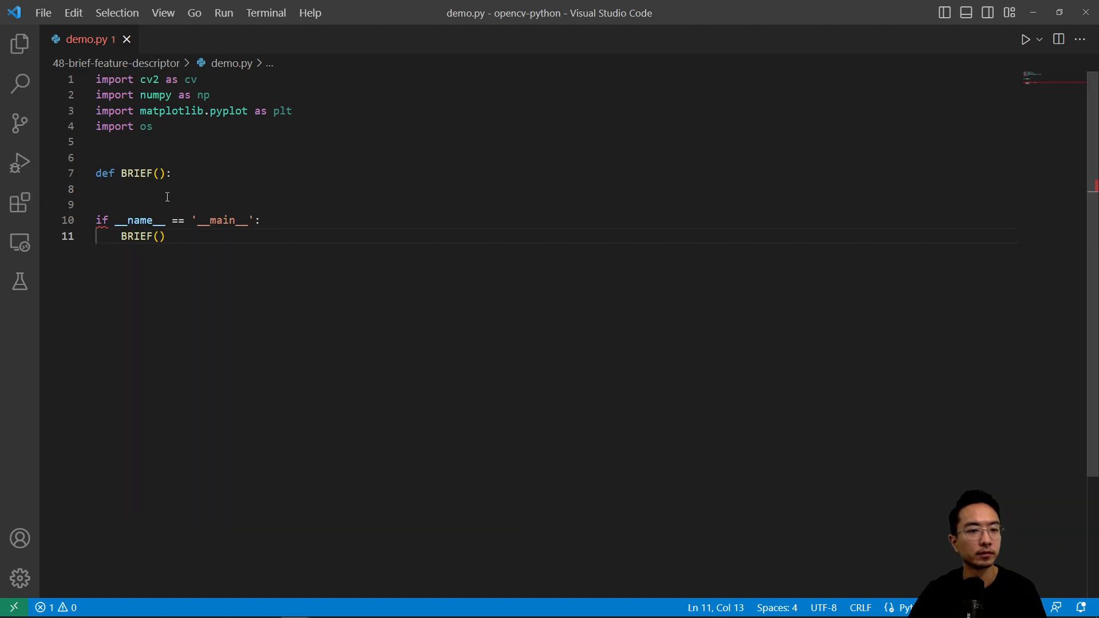
# Step: Set root = os.getcwd() and build imgPath with os.path.join to the tesla image in demoImages
pyautogui.click(122, 189)
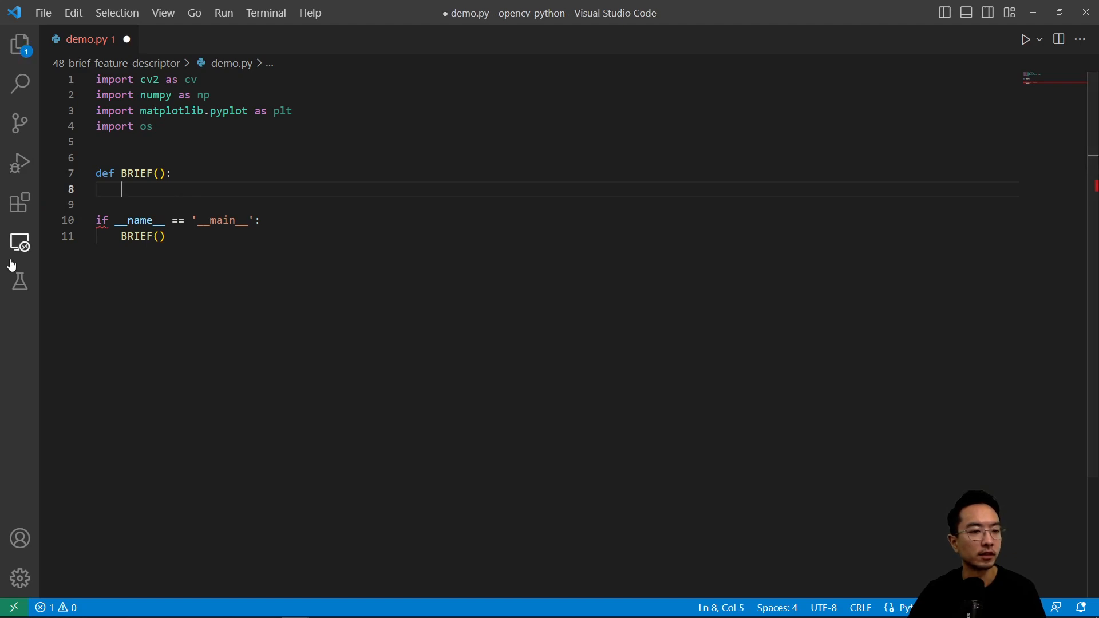
pyautogui.write('root = o')
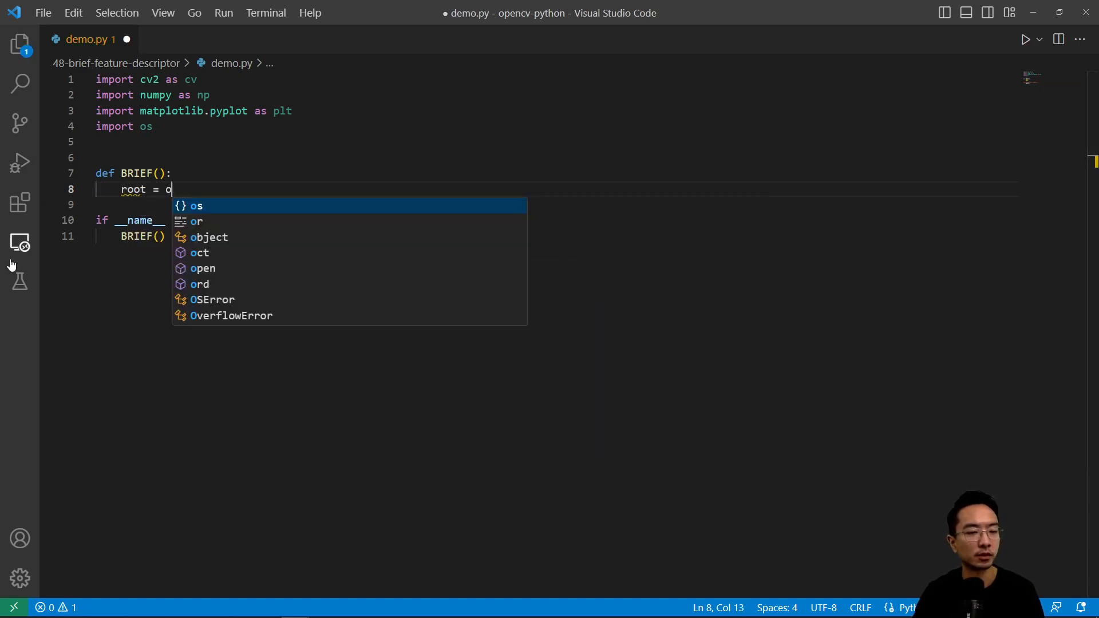
pyautogui.write('s.getcwd')
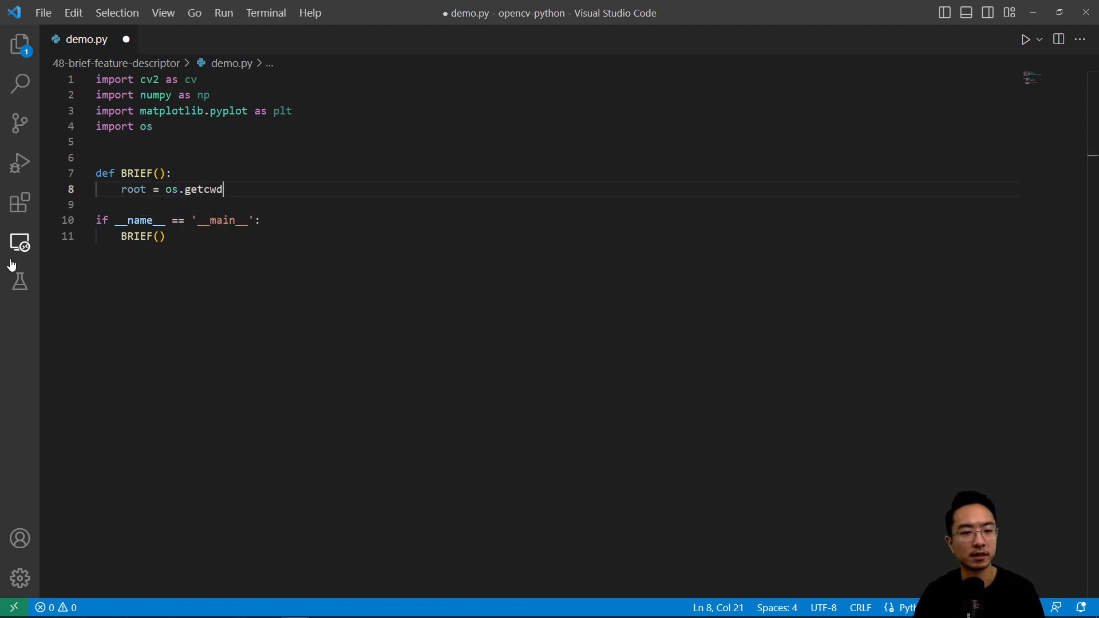
pyautogui.press('Enter')
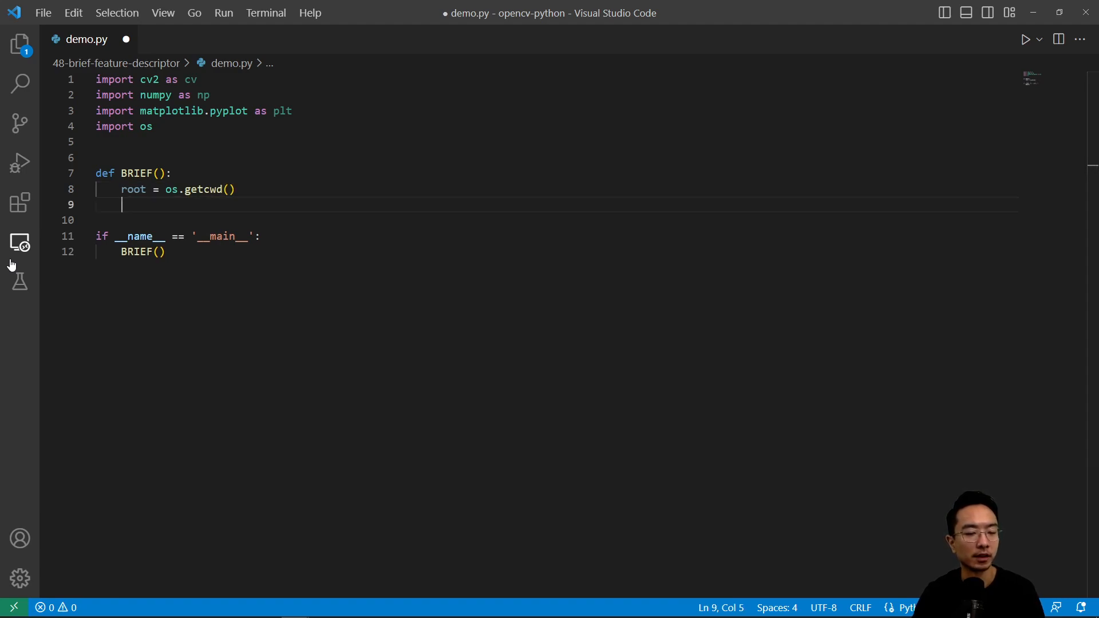
pyautogui.write('imgPath = os.')
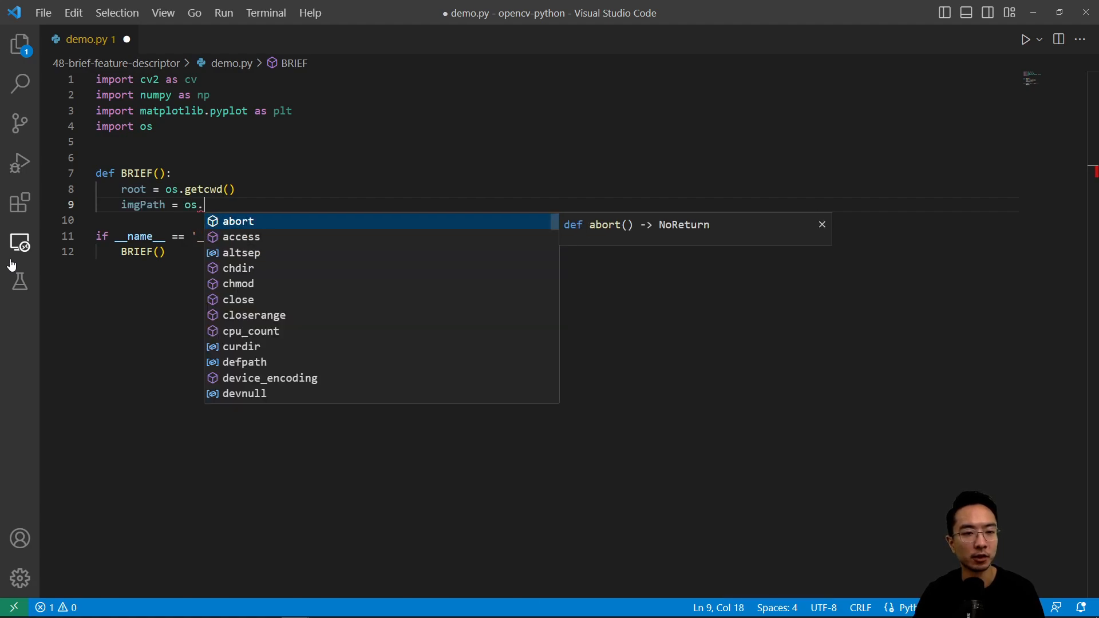
pyautogui.write("path.join(root,'")
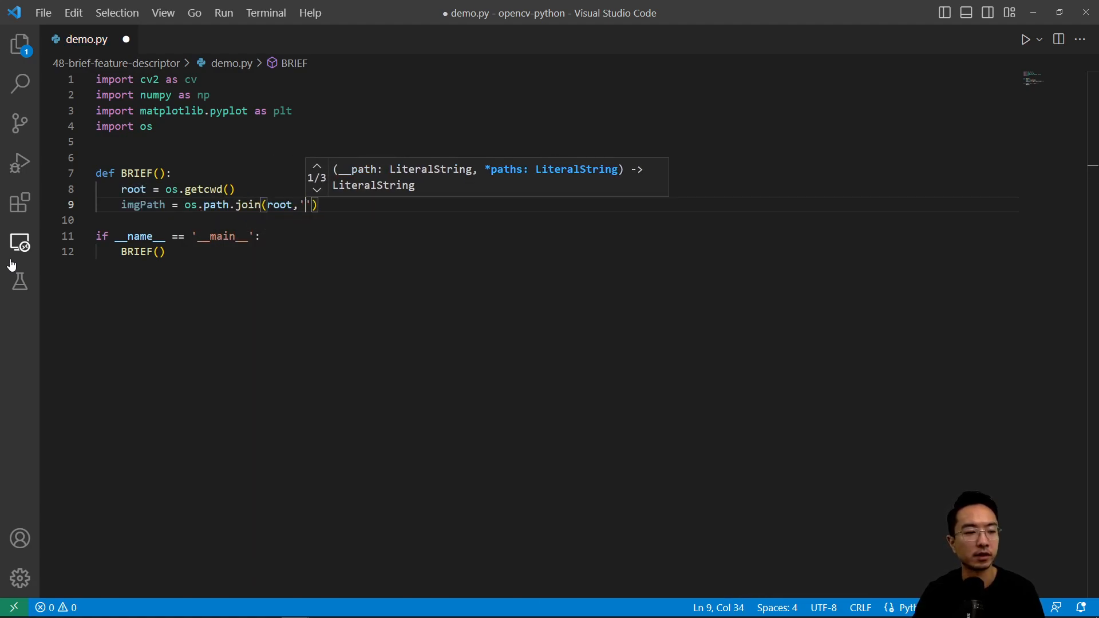
pyautogui.write('demoImages//tesla.jpg')
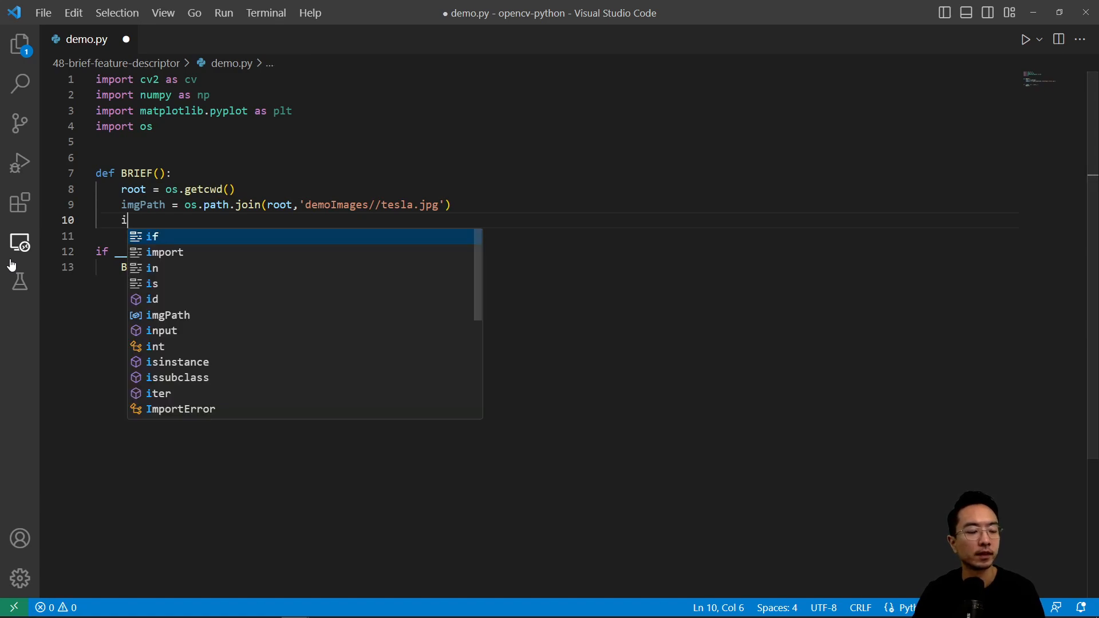
# Step: Load the image as imgGray = cv.imread(imgPath, cv.IMREAD_GRAYSCALE)
pyautogui.write('mgGray =')
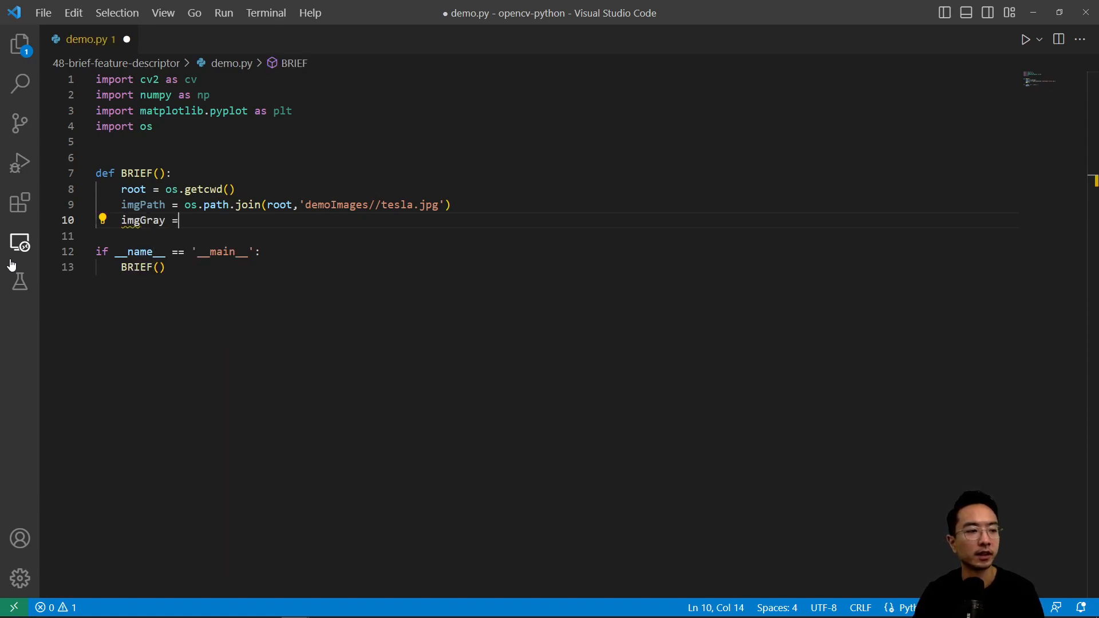
pyautogui.write('cv.imread')
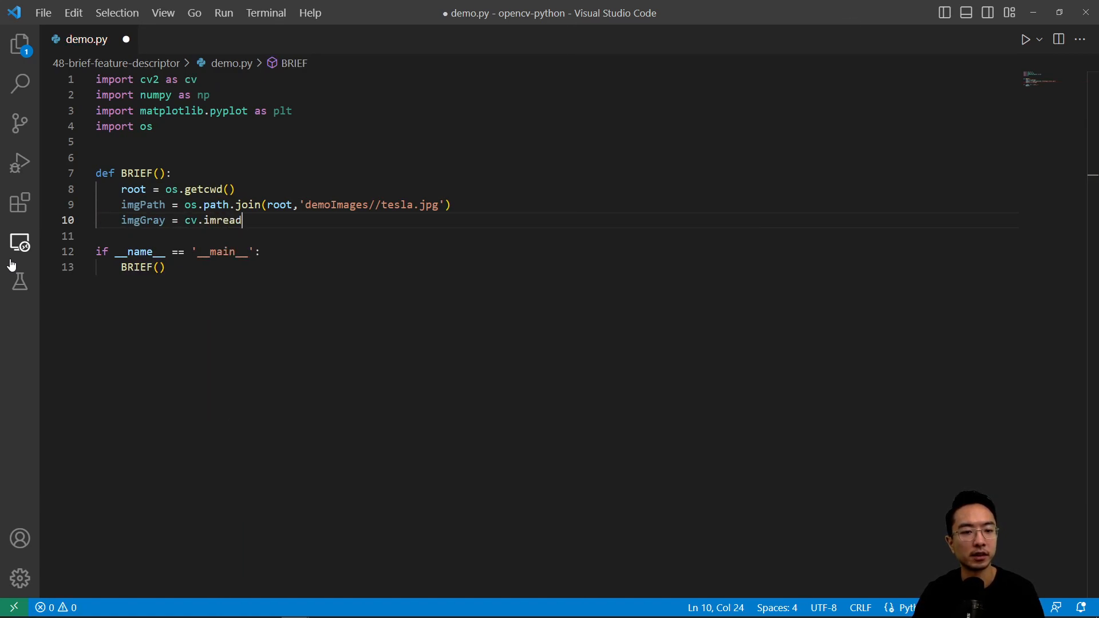
pyautogui.write('(imgPath)')
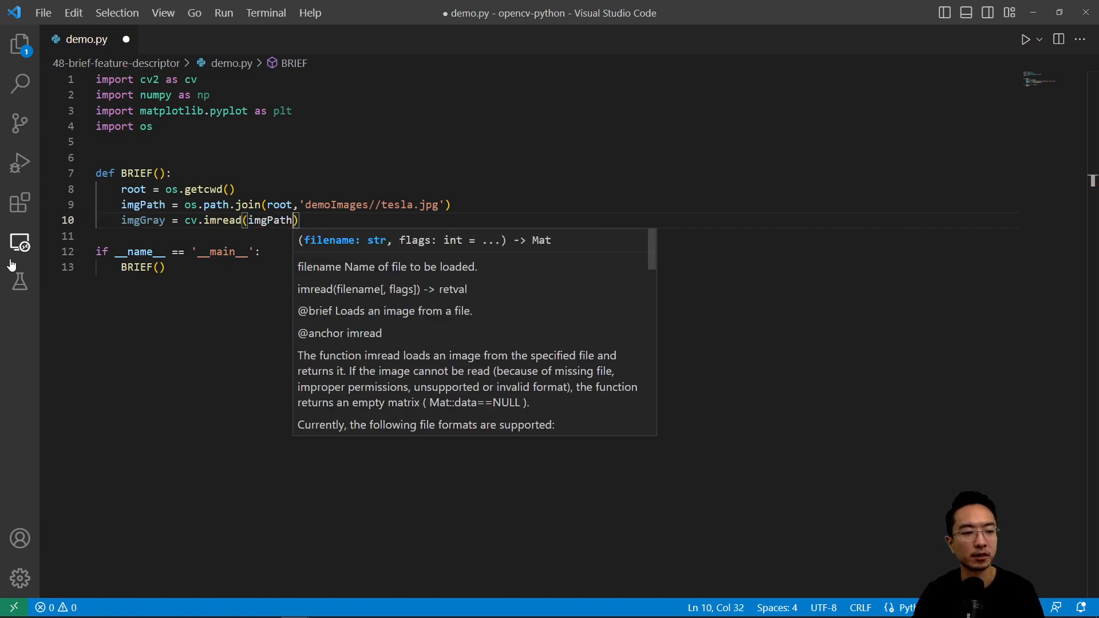
pyautogui.write(',cv.i')
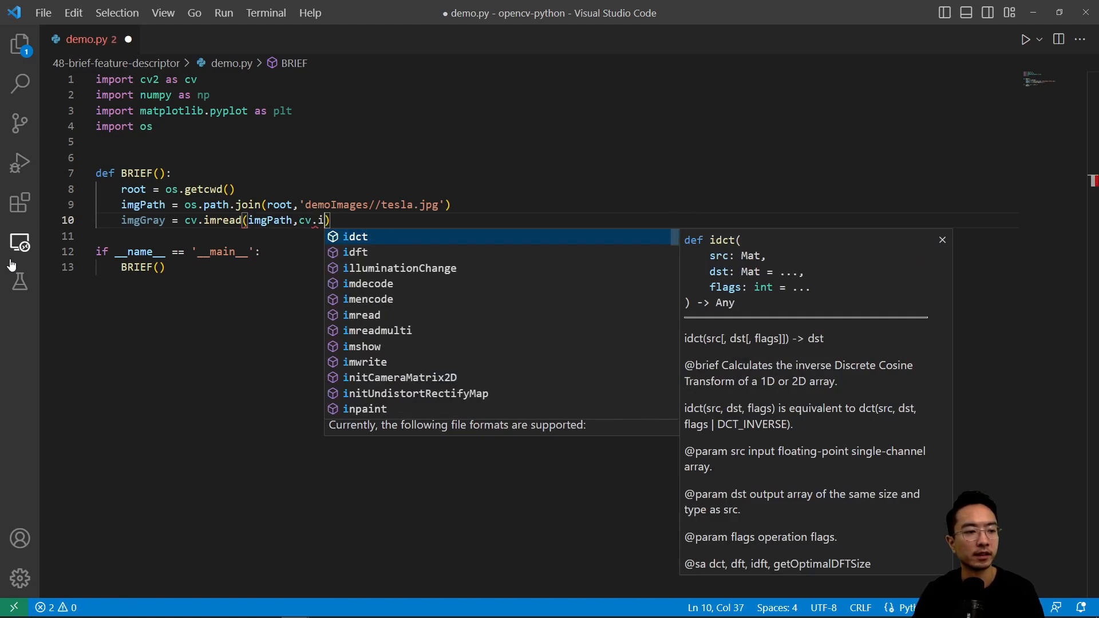
pyautogui.write('IMREAD_GRAYSCALE')
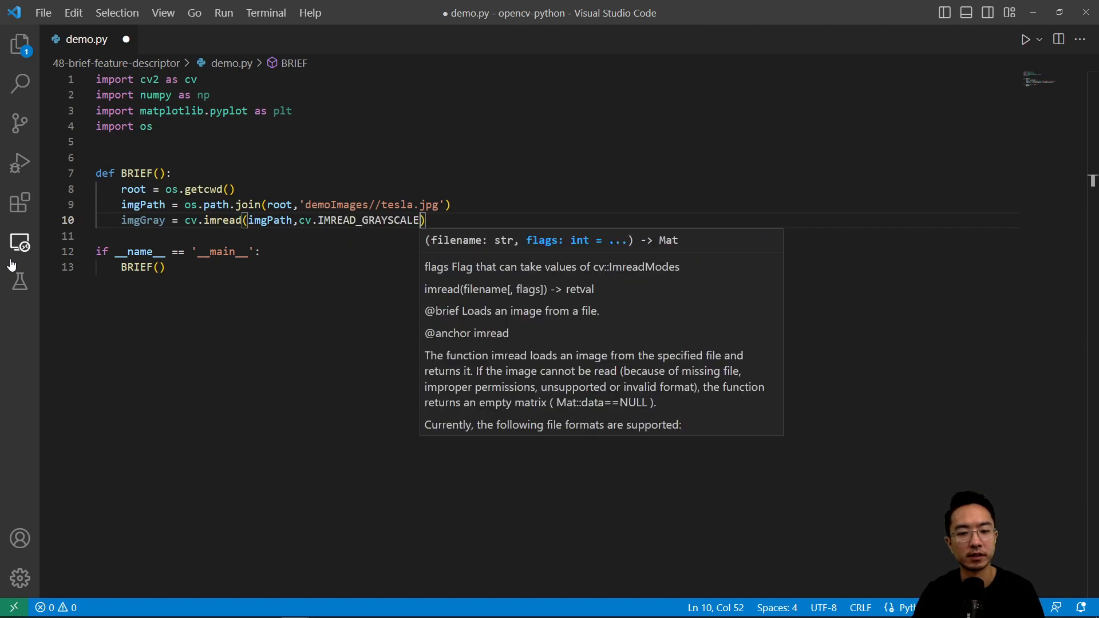
pyautogui.press('Enter')
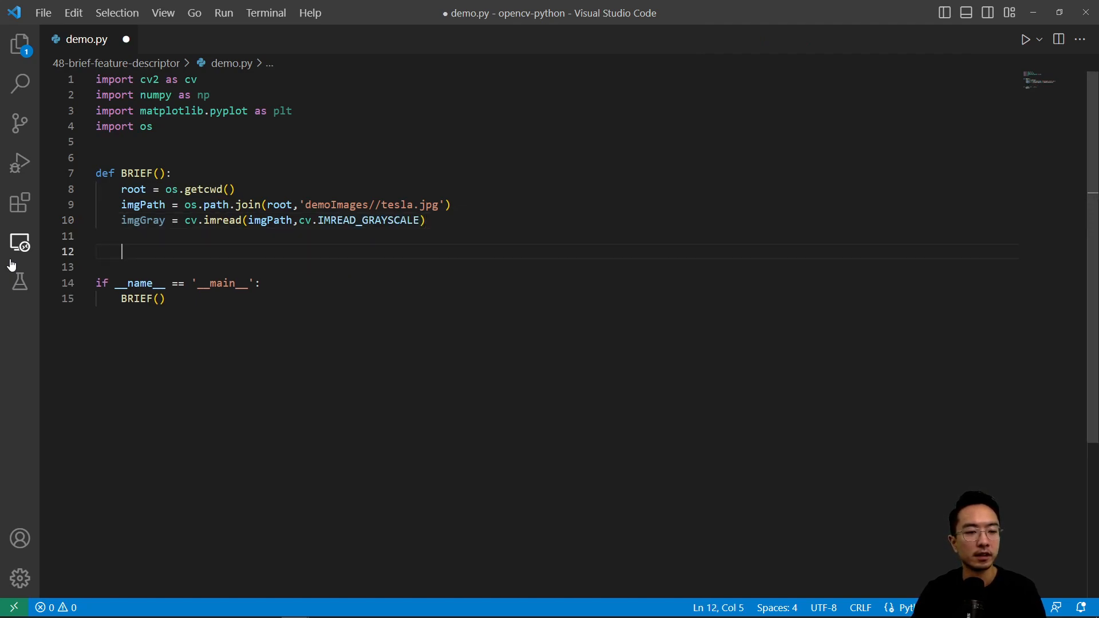
# Step: Create fast = cv.FastFeatureDetector_create() and set minIntensityDiff = 100
pyautogui.write('fast =')
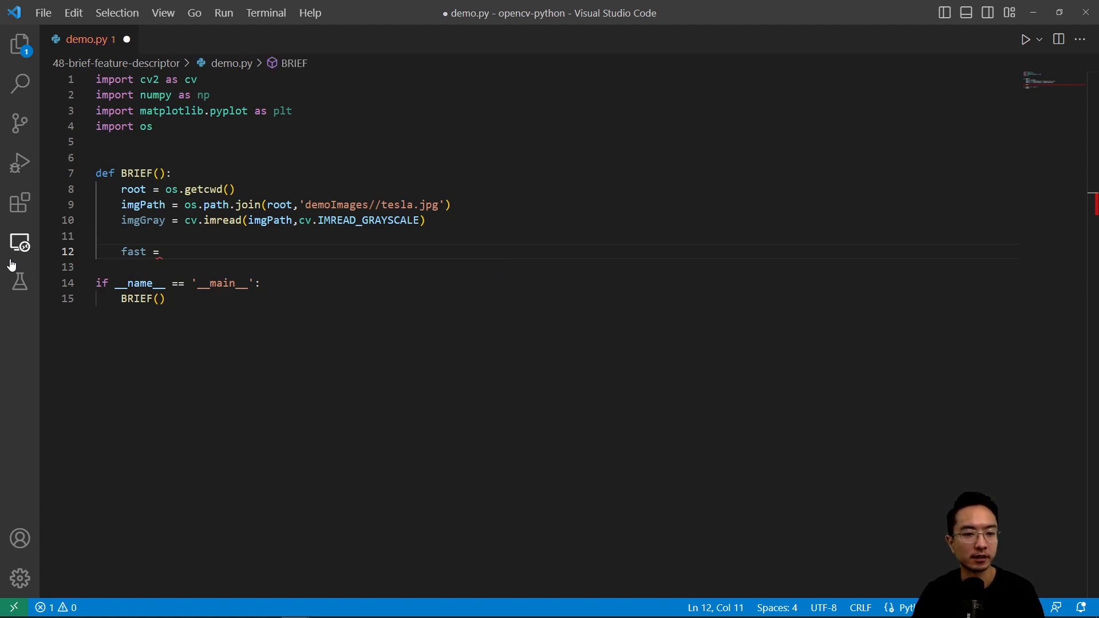
pyautogui.write('cv.FA')
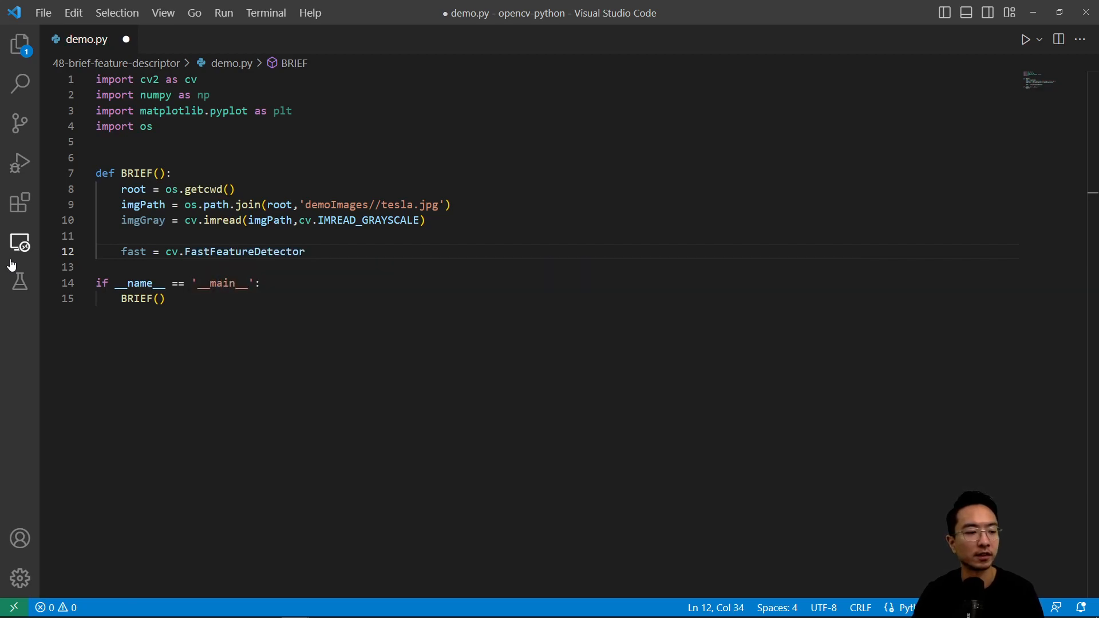
pyautogui.write('_create(')
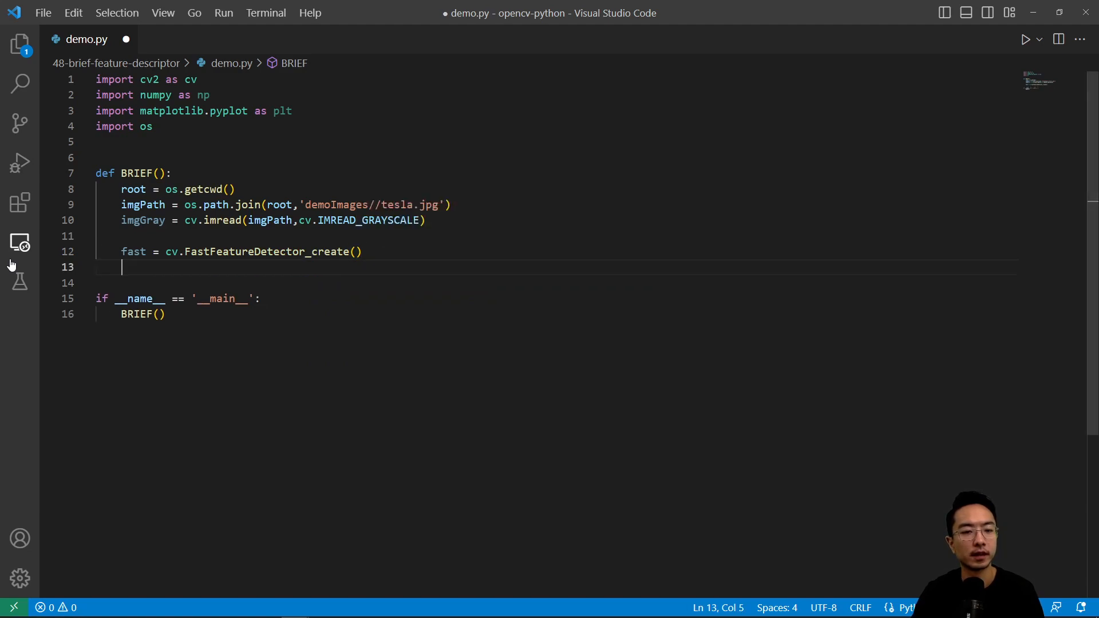
pyautogui.write('minIntensit')
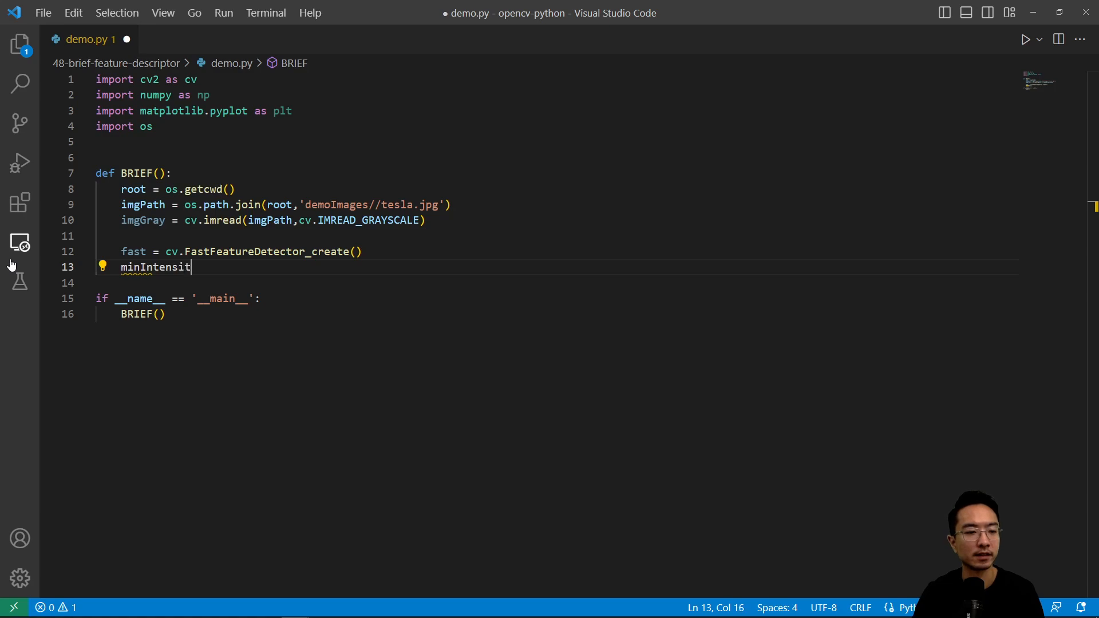
pyautogui.write('Diff = 100')
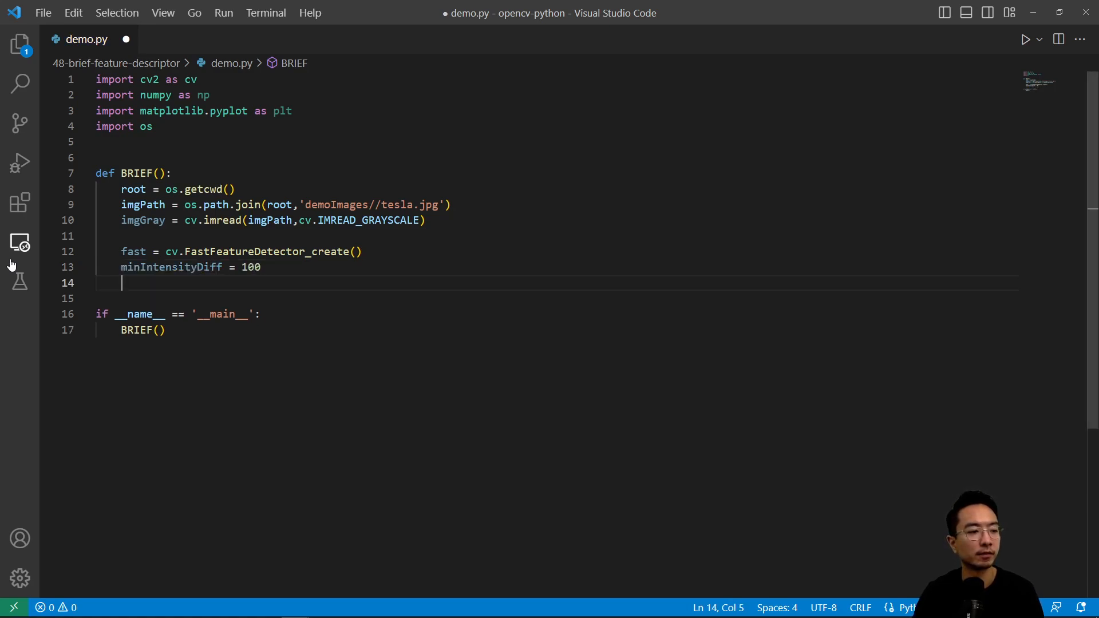
# Step: Create brief = cv.xfeatures2d.BriefDescriptorExtractor_create()
pyautogui.write('brief =')
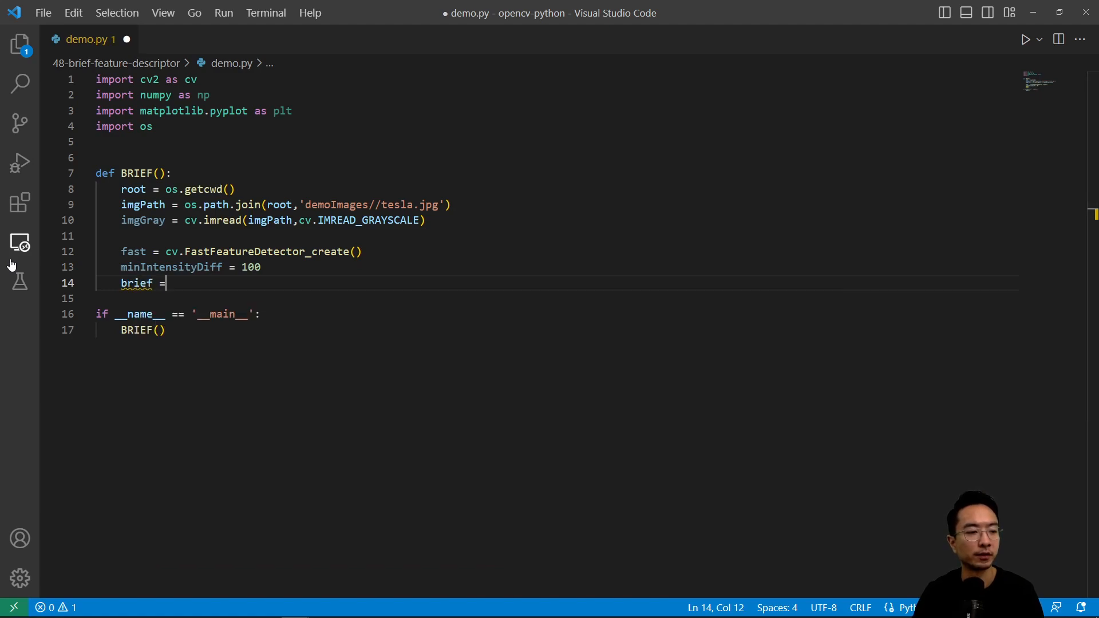
pyautogui.write('cv.x')
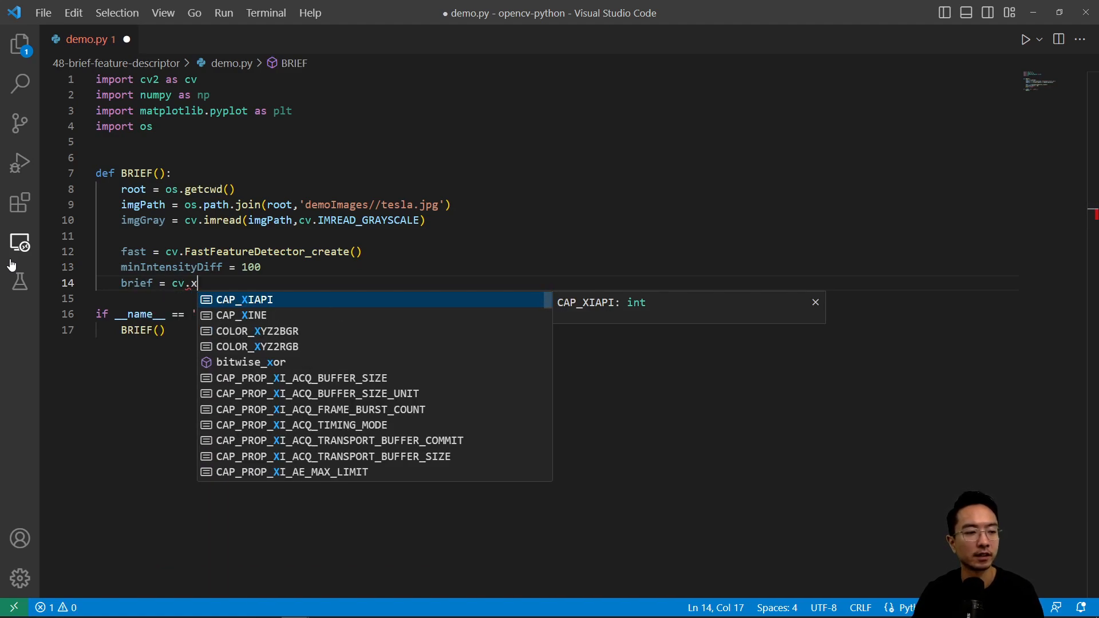
pyautogui.write('features2d.')
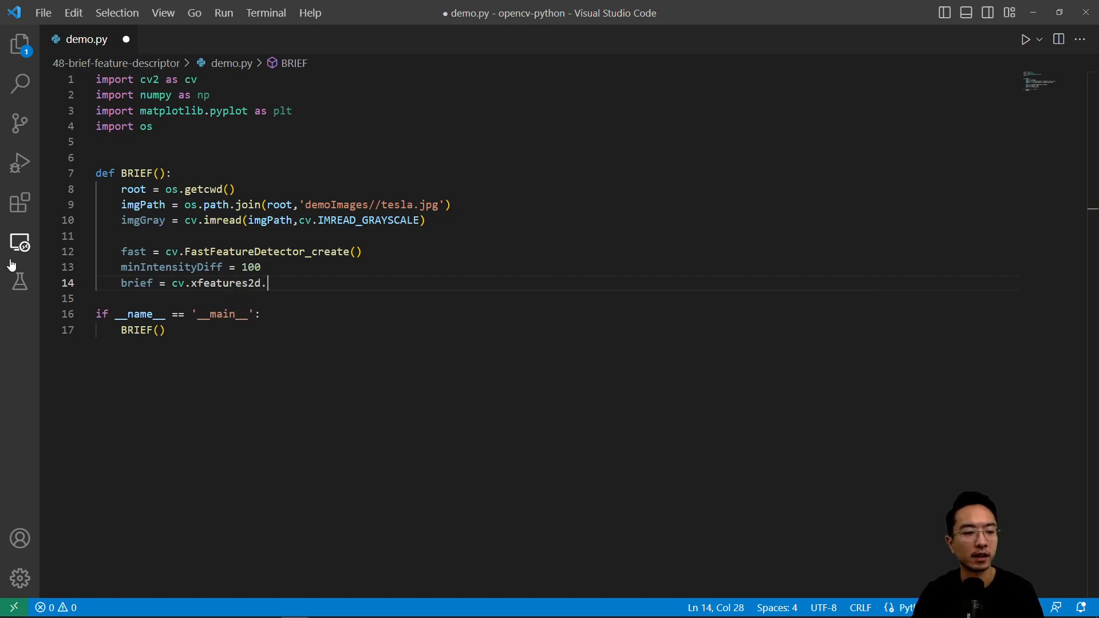
pyautogui.write('BriefDescrip')
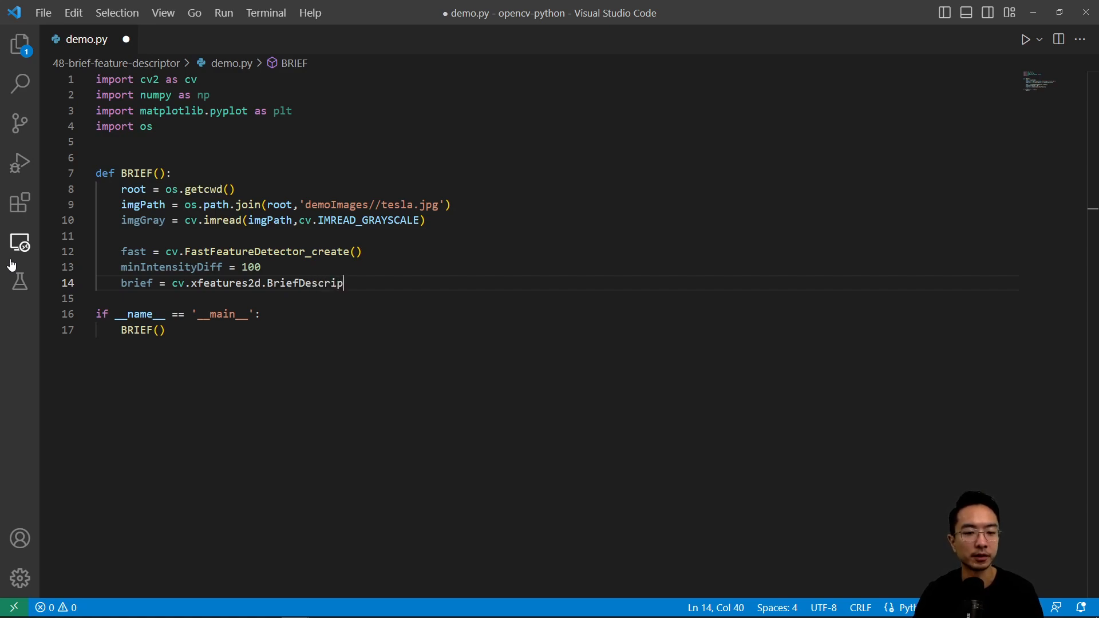
pyautogui.write('torEx')
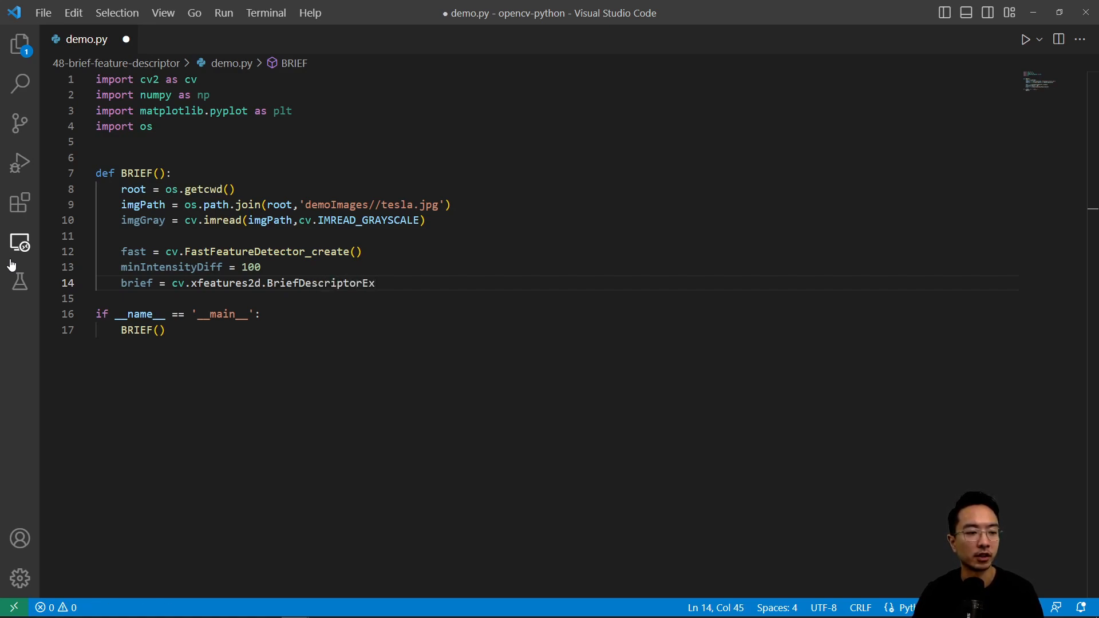
pyautogui.write('tractor_create(')
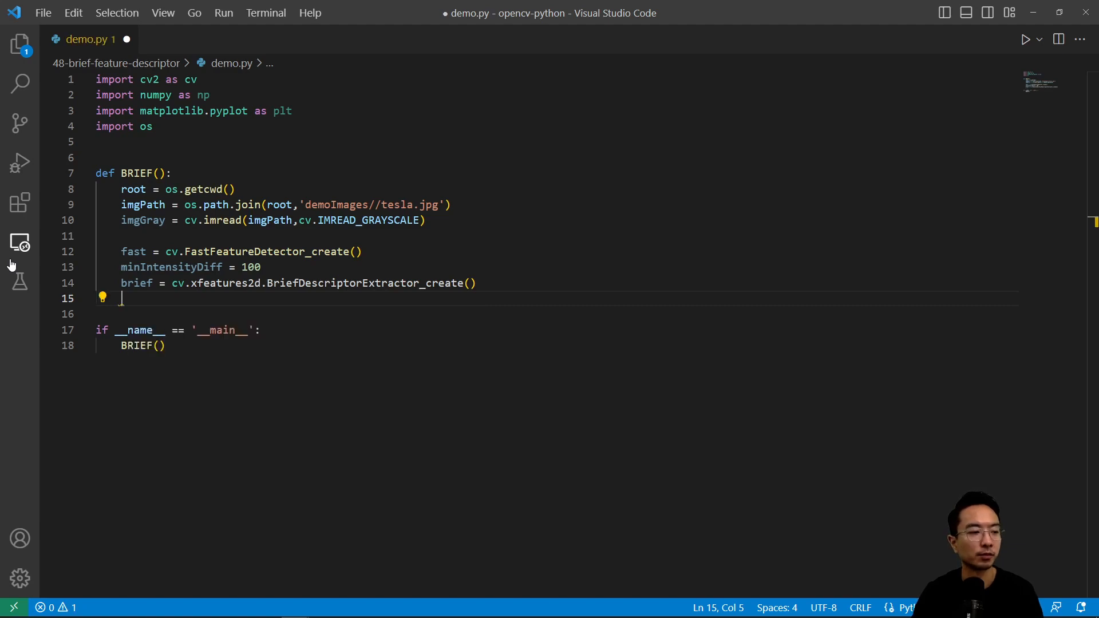
# Step: Detect keypoints = fast.detect(imgGray, None) and compute keypoints, descriptors = brief.compute(imgGray, keypoints)
pyautogui.write('keypoints =')
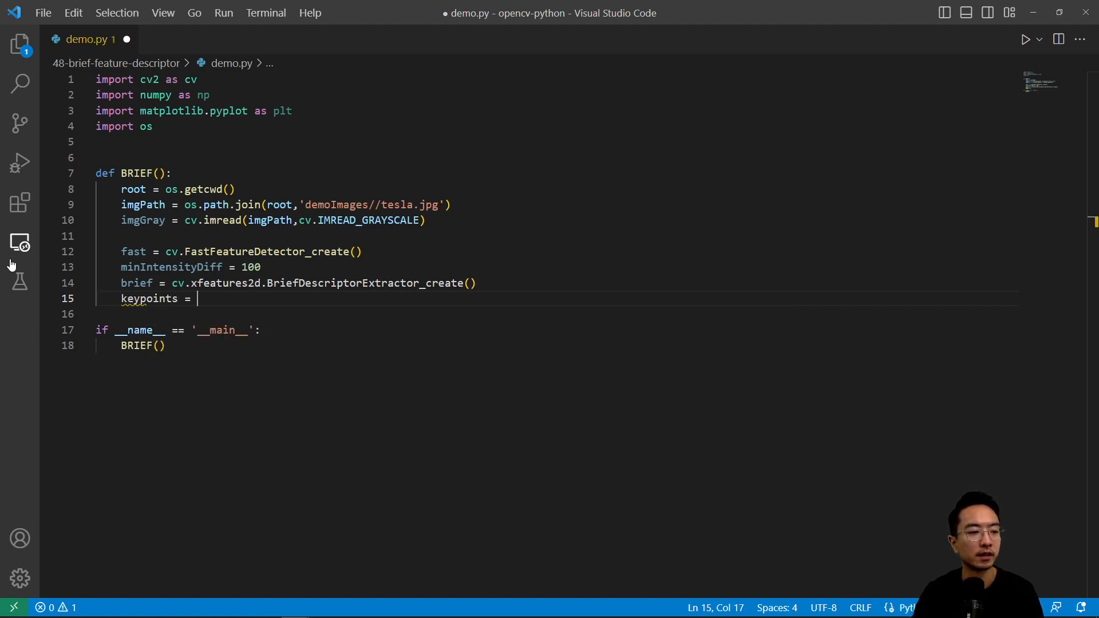
pyautogui.write('fast.detect')
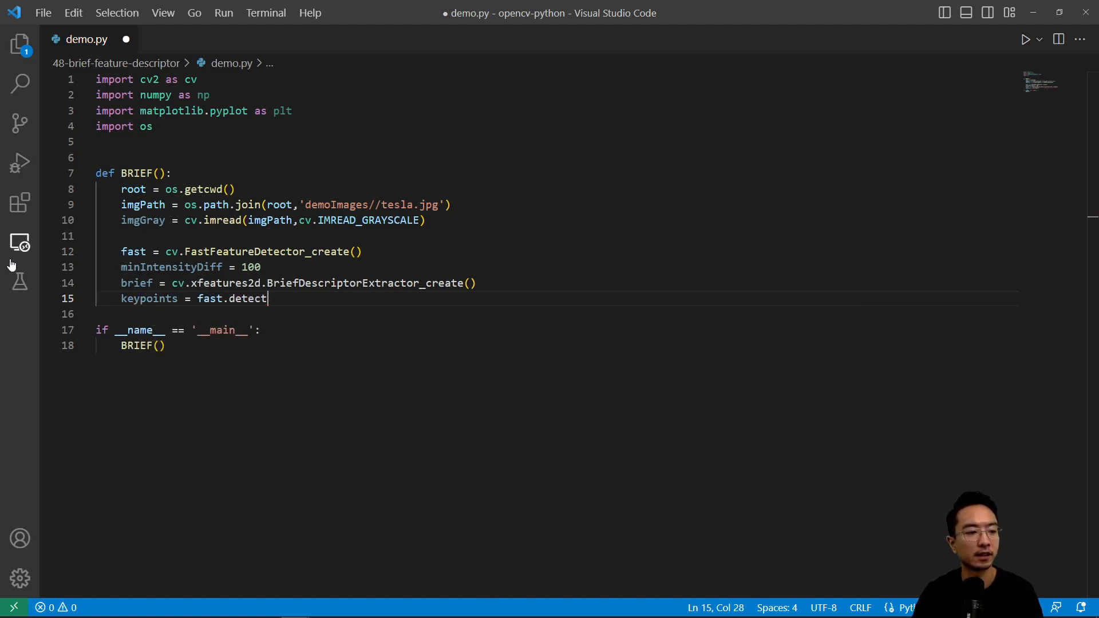
pyautogui.write('(imgGray,None')
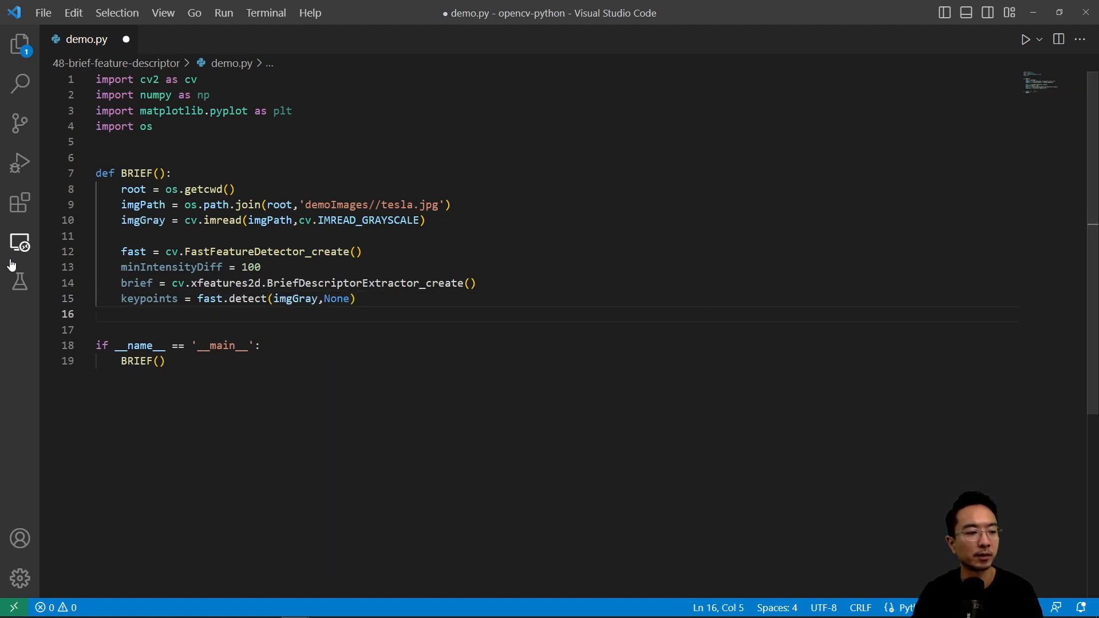
pyautogui.write('keypoints, descriptors = brie')
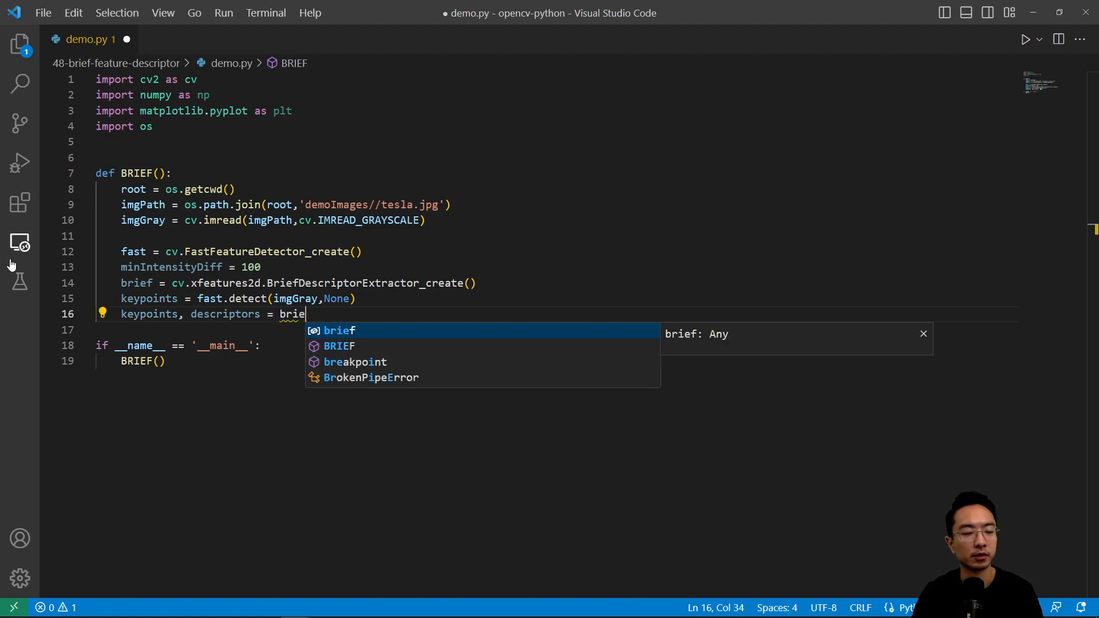
pyautogui.write('f.compu')
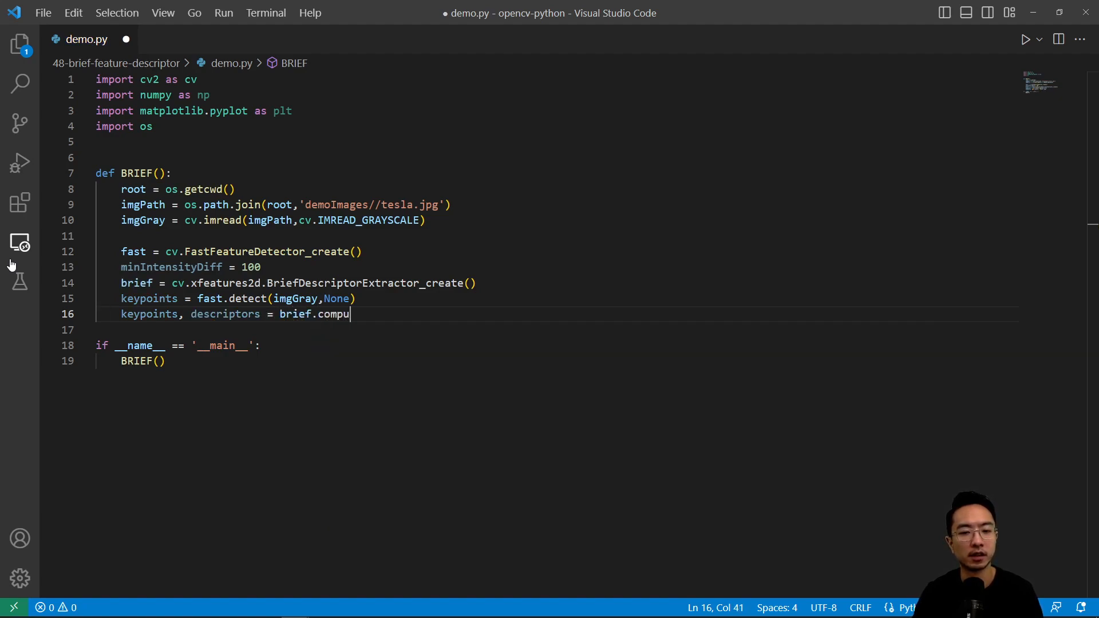
pyautogui.write('te(imgGray')
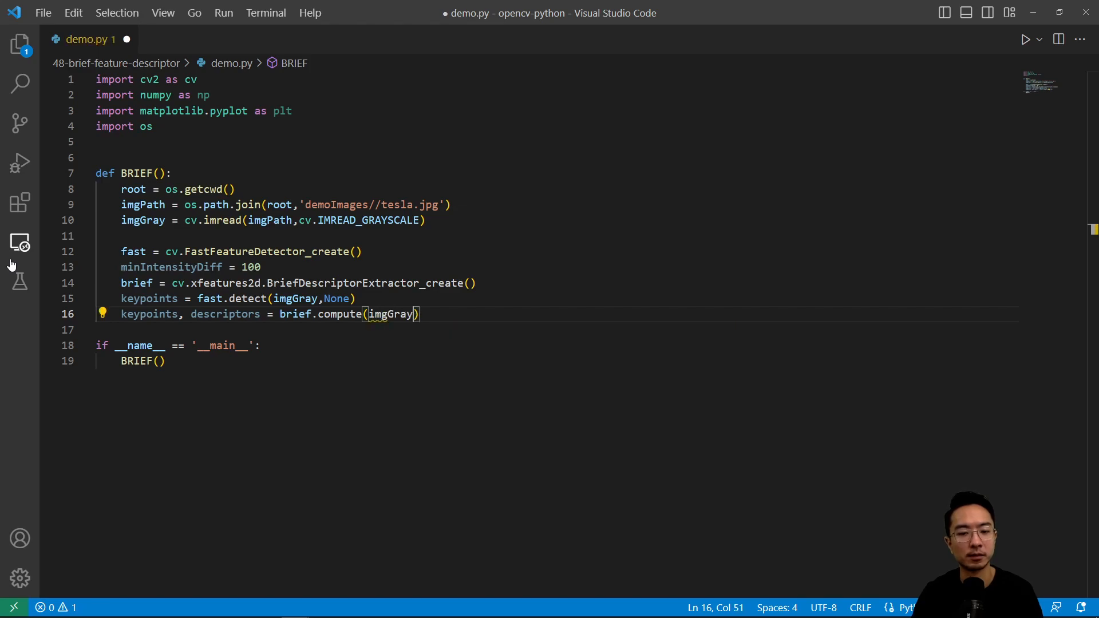
pyautogui.write(',keypoints')
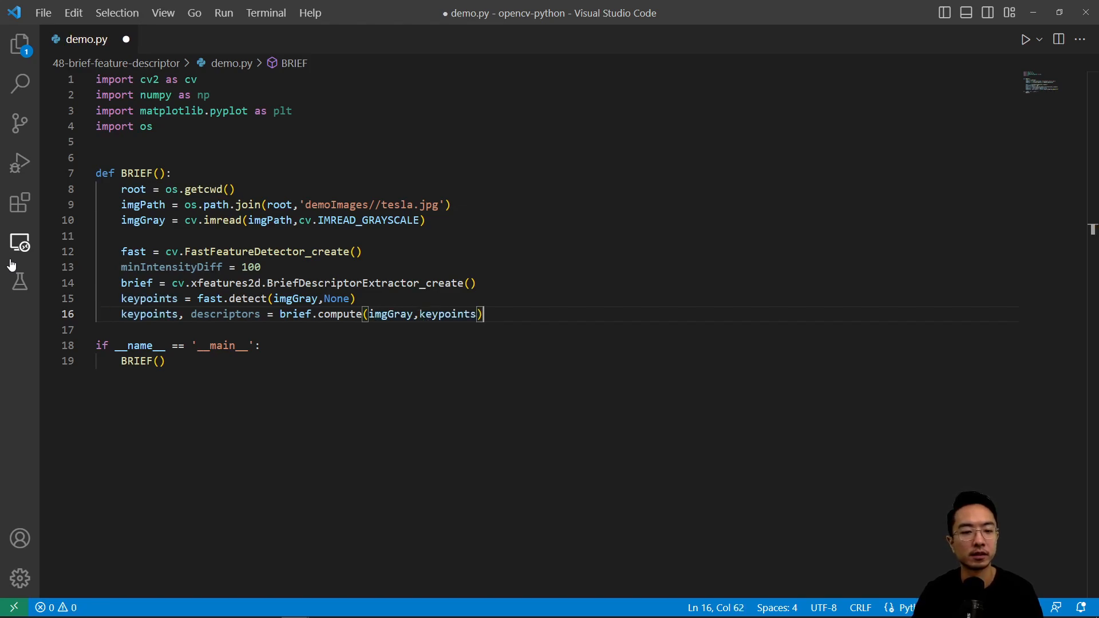
pyautogui.press('enter')
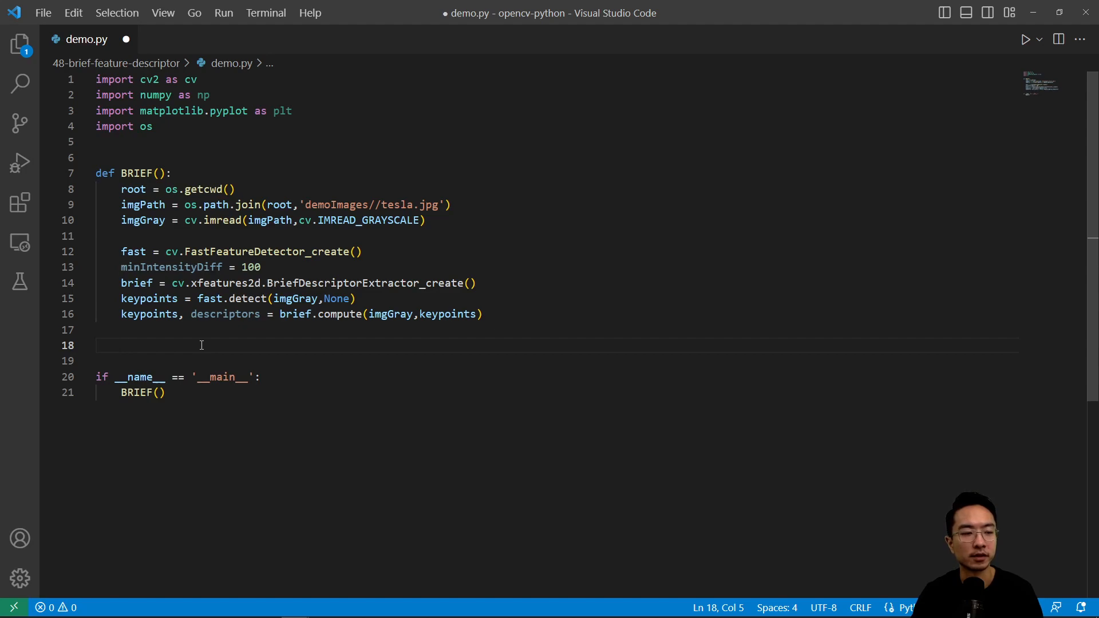
# Step: Print brief.descriptorSize() after computing the descriptors
pyautogui.write('print(brief.des')
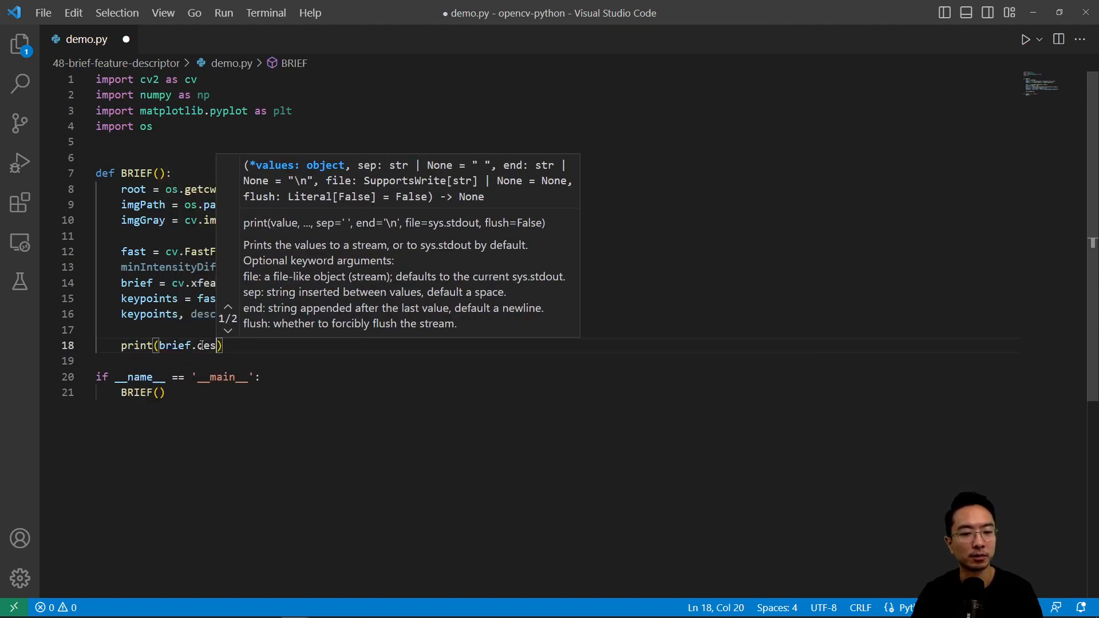
pyautogui.write('cripte')
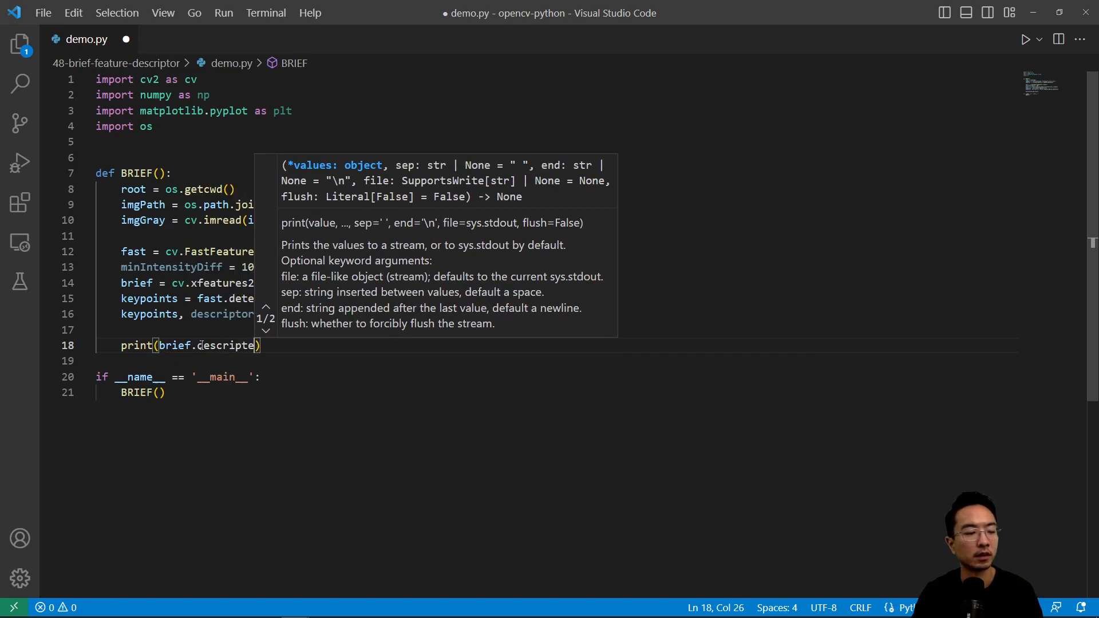
pyautogui.write('r')
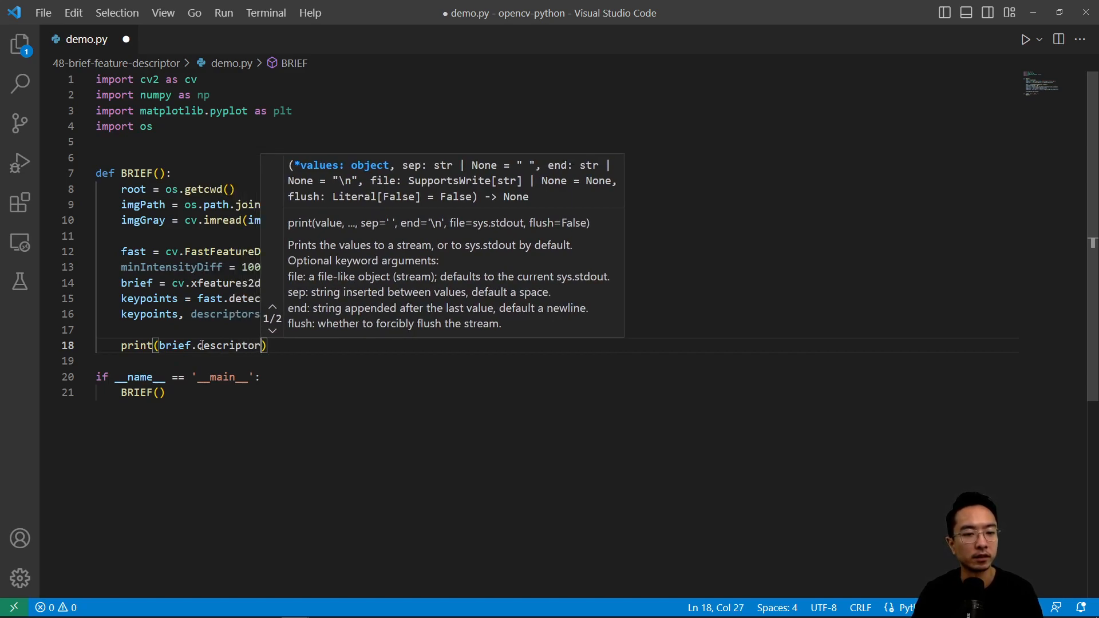
pyautogui.write('Size(')
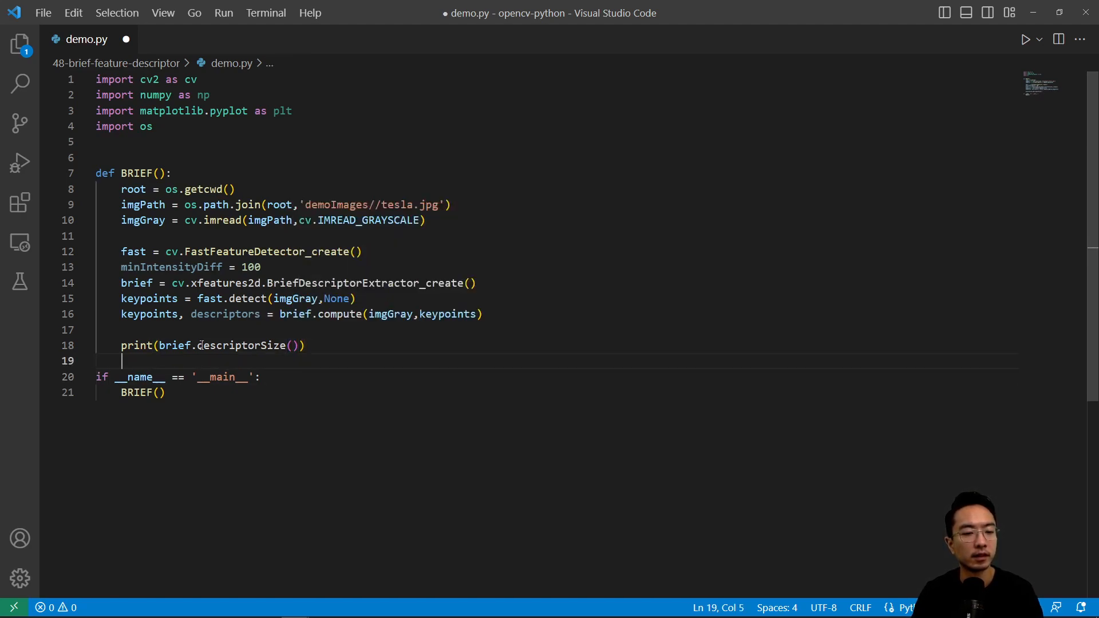
pyautogui.press('Enter')
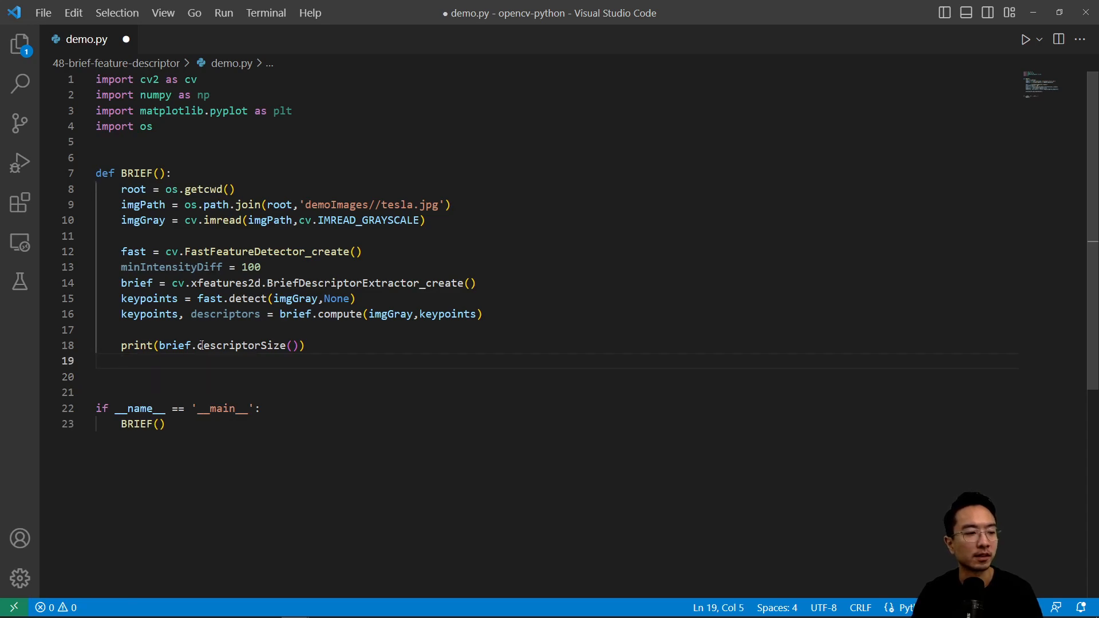
pyautogui.moveTo(198, 335)
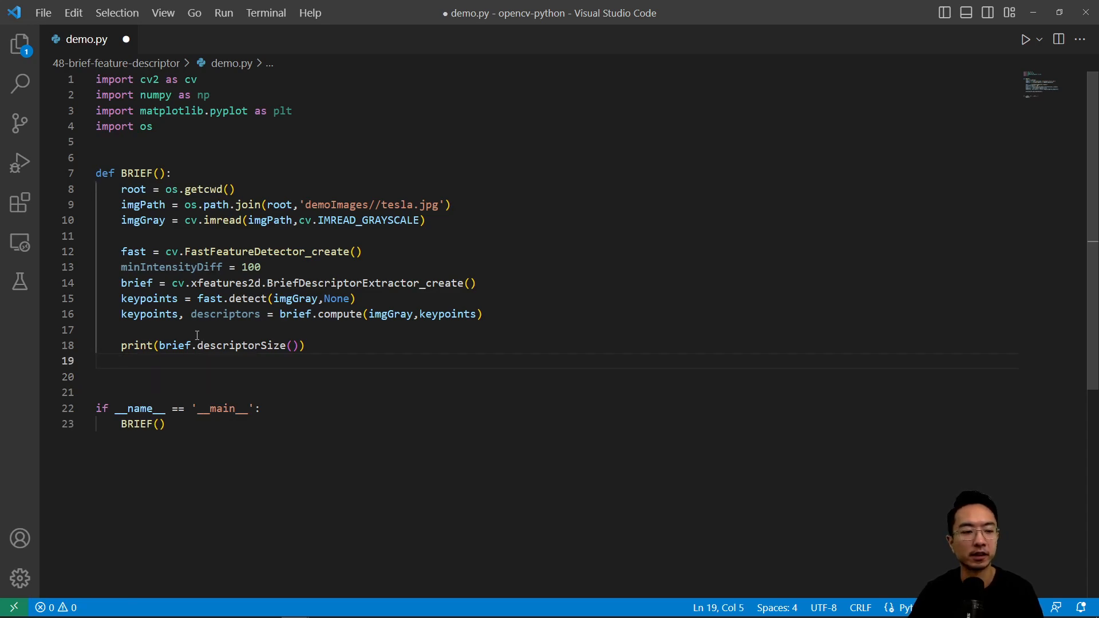
# Step: Print descriptors[0] and run demo.py to show size 32 and the byte array
pyautogui.write('print(')
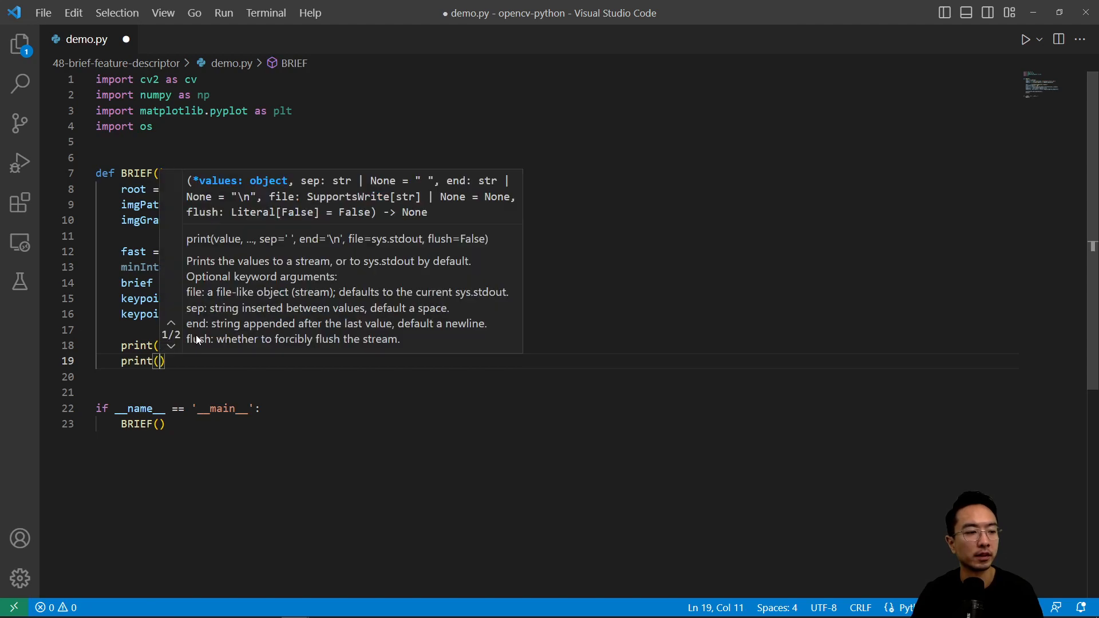
pyautogui.write('descriptors[')
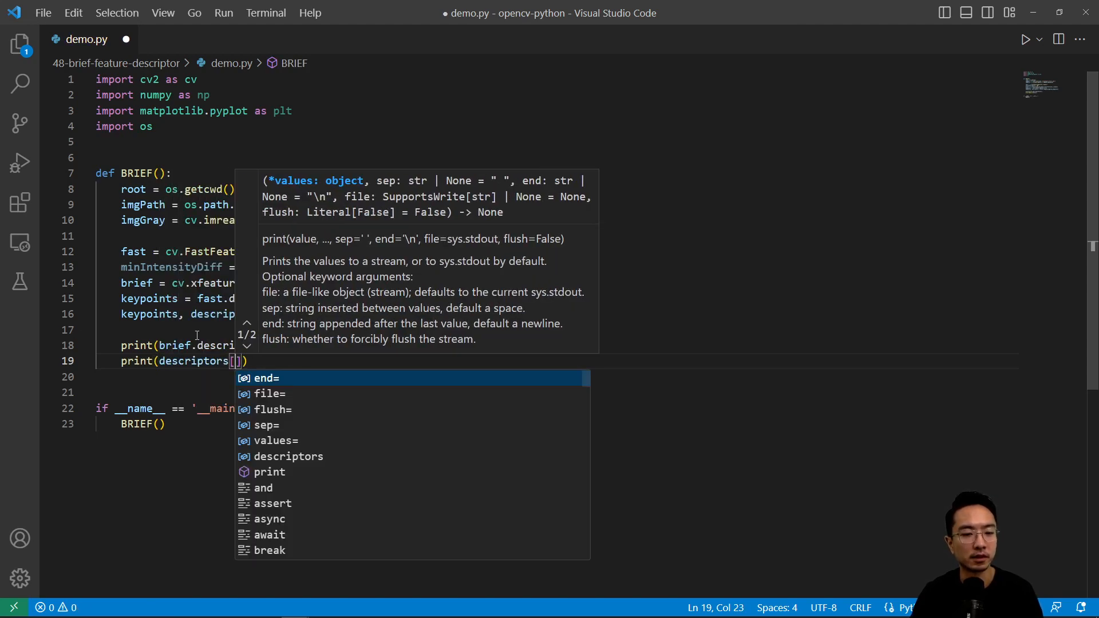
pyautogui.write('0')
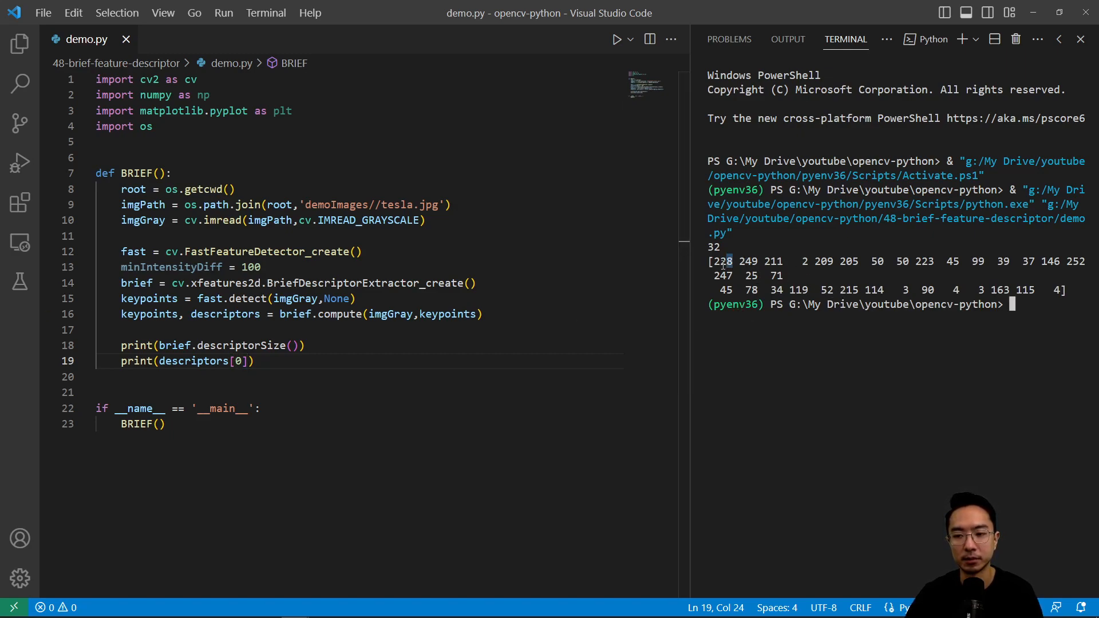
pyautogui.click(263, 361)
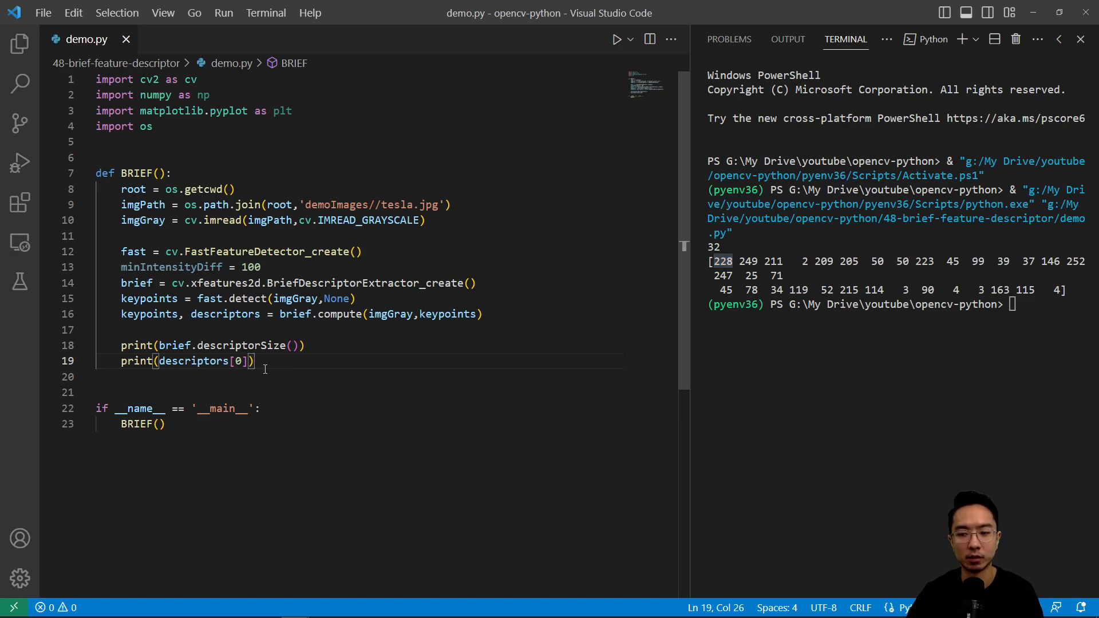
pyautogui.press('Enter')
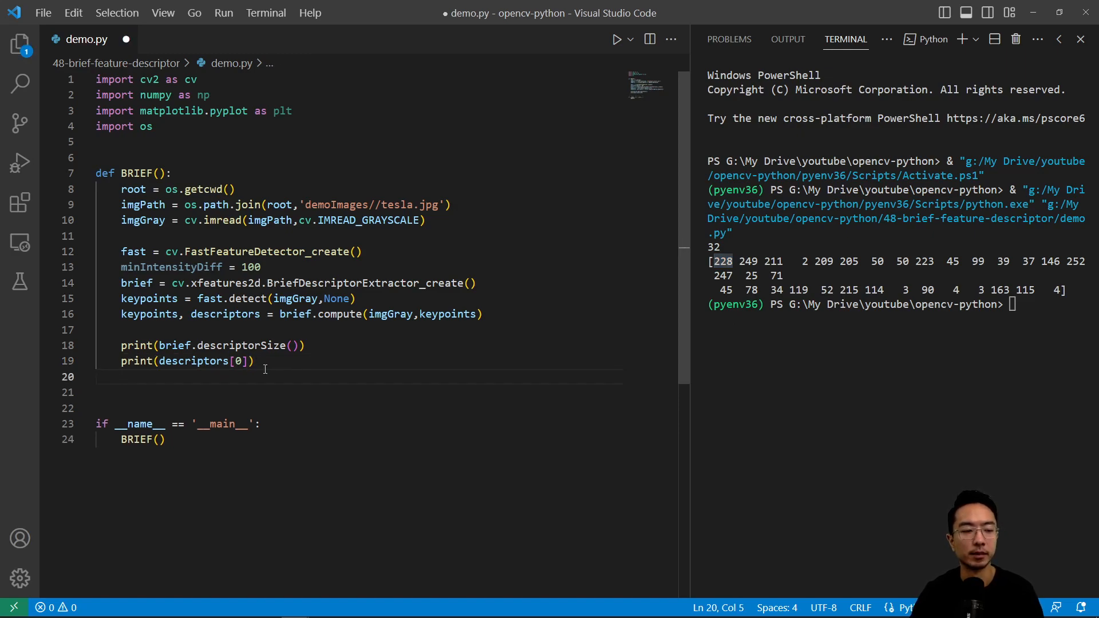
# Step: Print ' '.join([format(val,'08b') for val in descriptors[0]]) to show each byte as 8-bit binary, and rerun
pyautogui.write('print(')
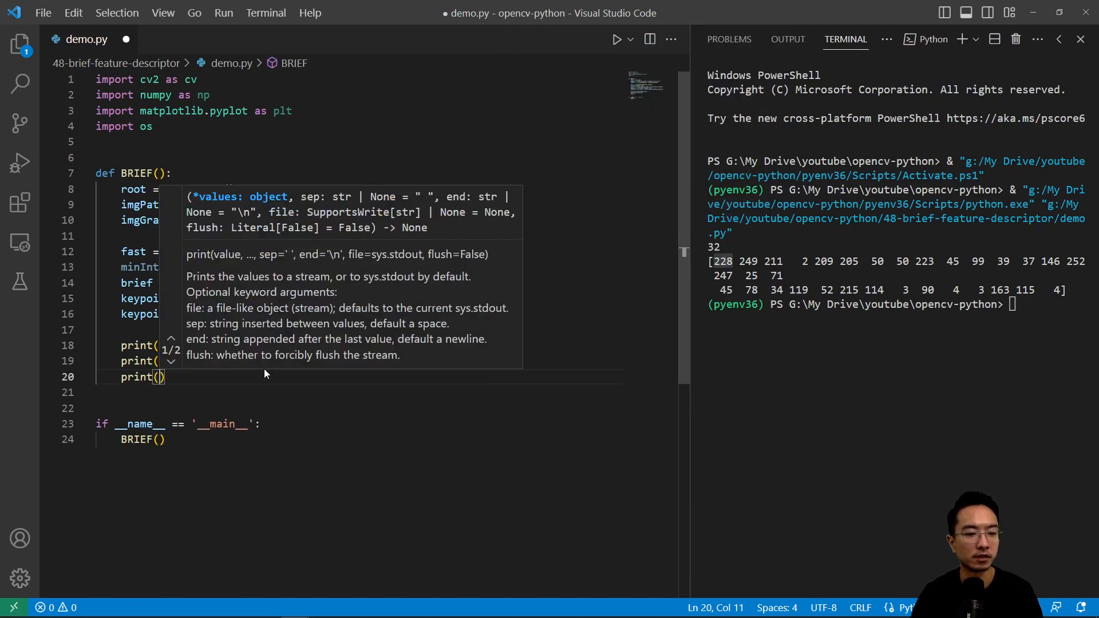
pyautogui.write("' '.join(")
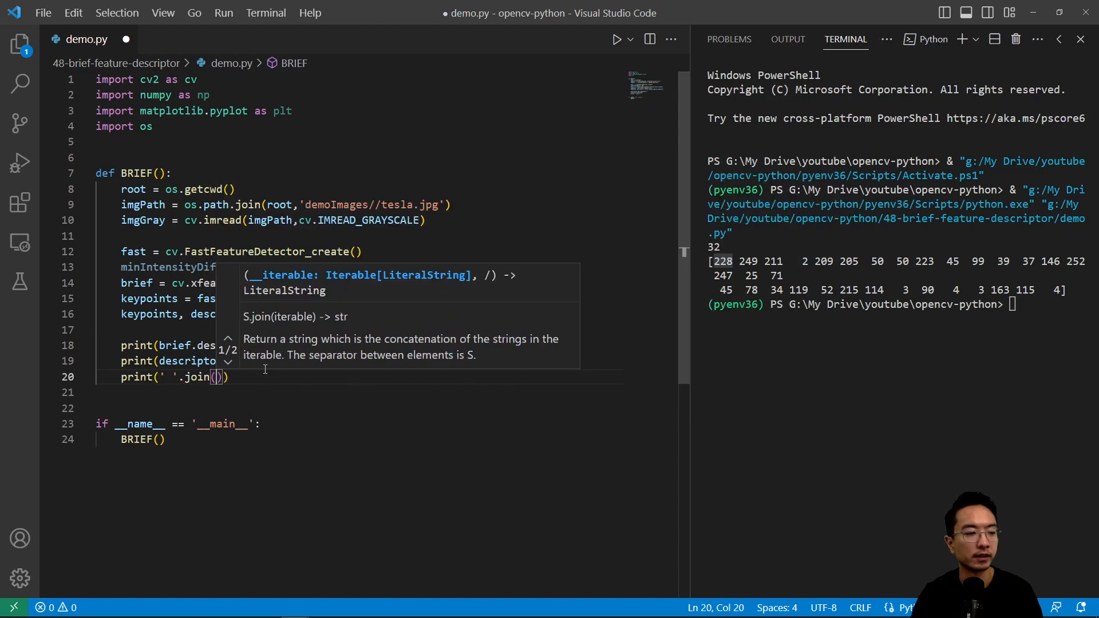
pyautogui.write('[format')
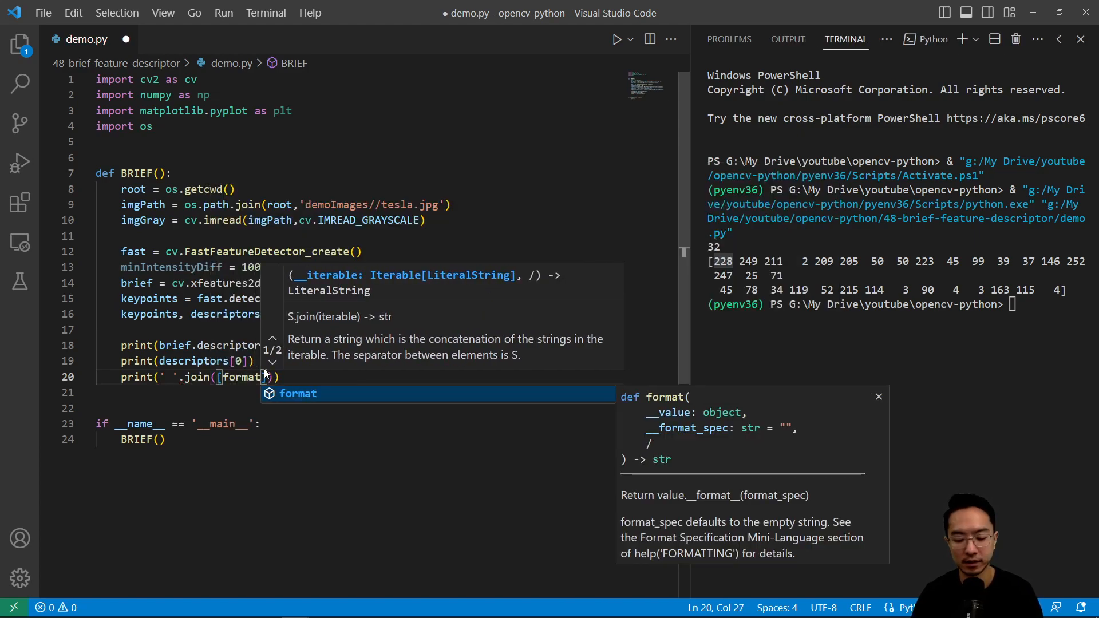
pyautogui.write('val,)')
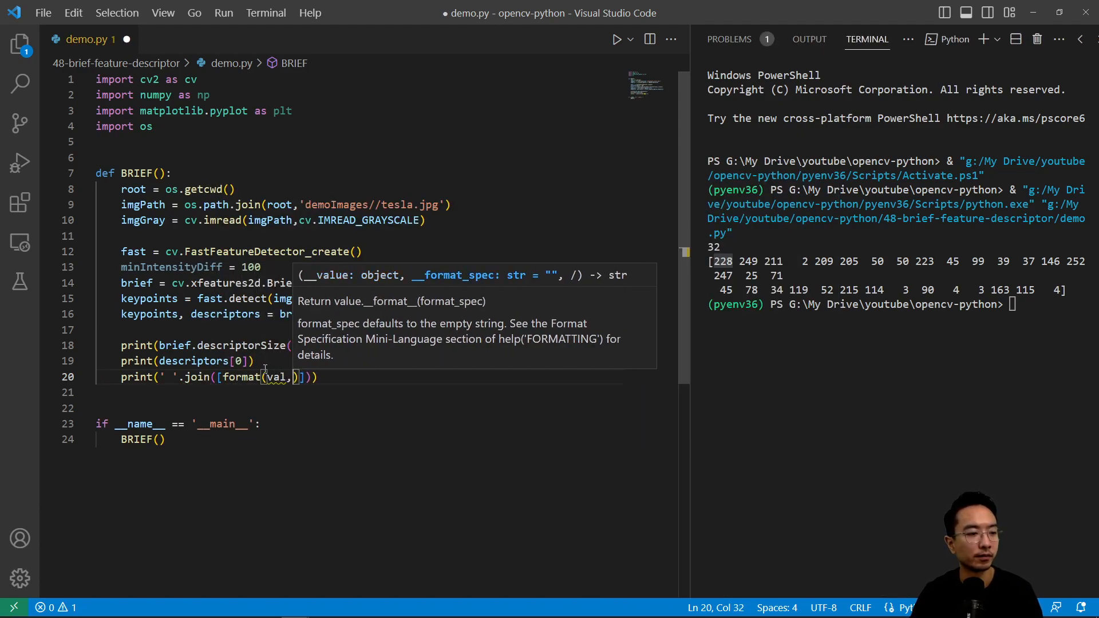
pyautogui.write("'0")
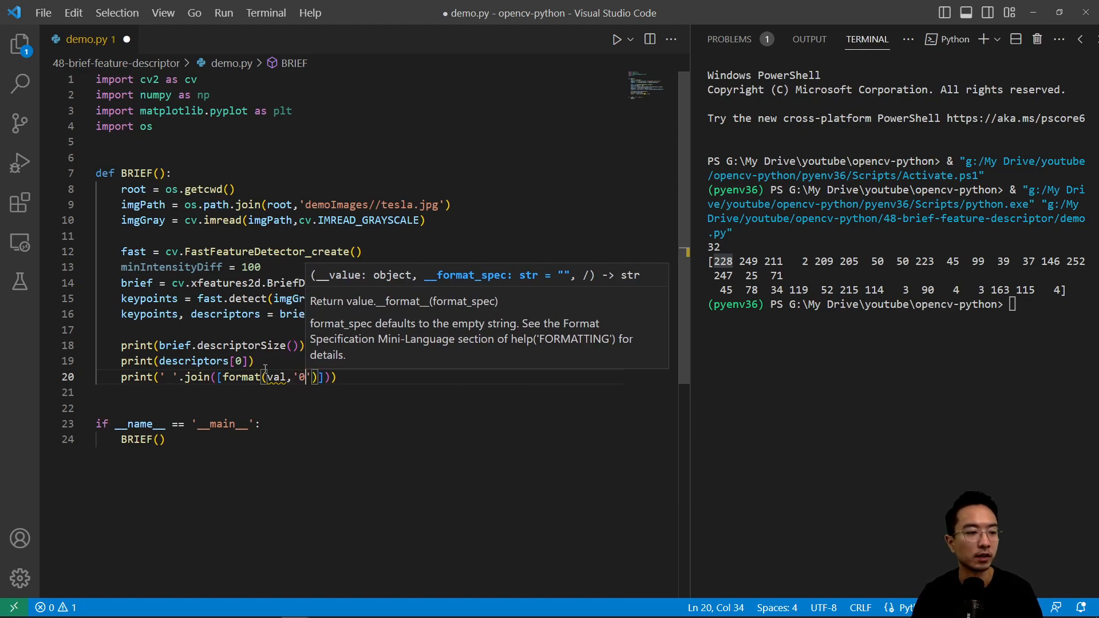
pyautogui.write('8b')
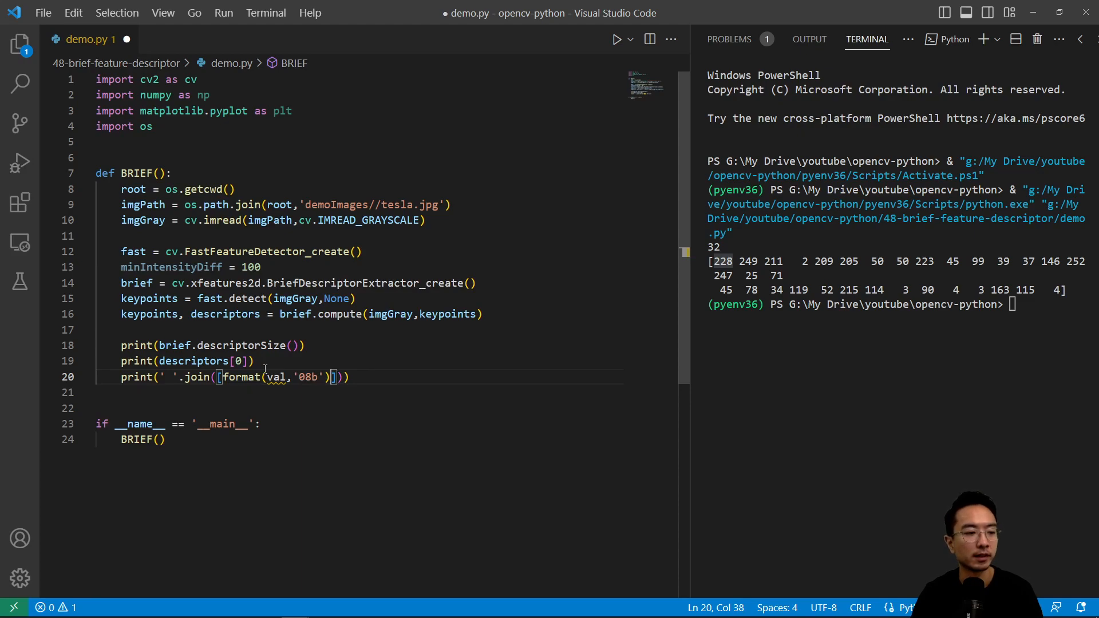
pyautogui.write('for')
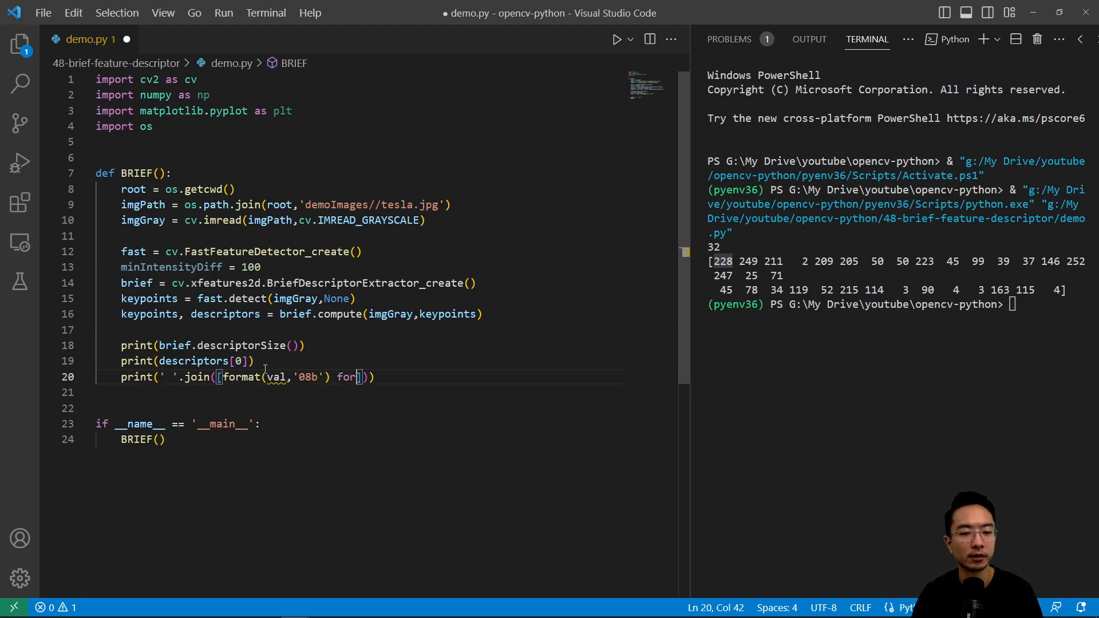
pyautogui.write('cal in descriptors[0')
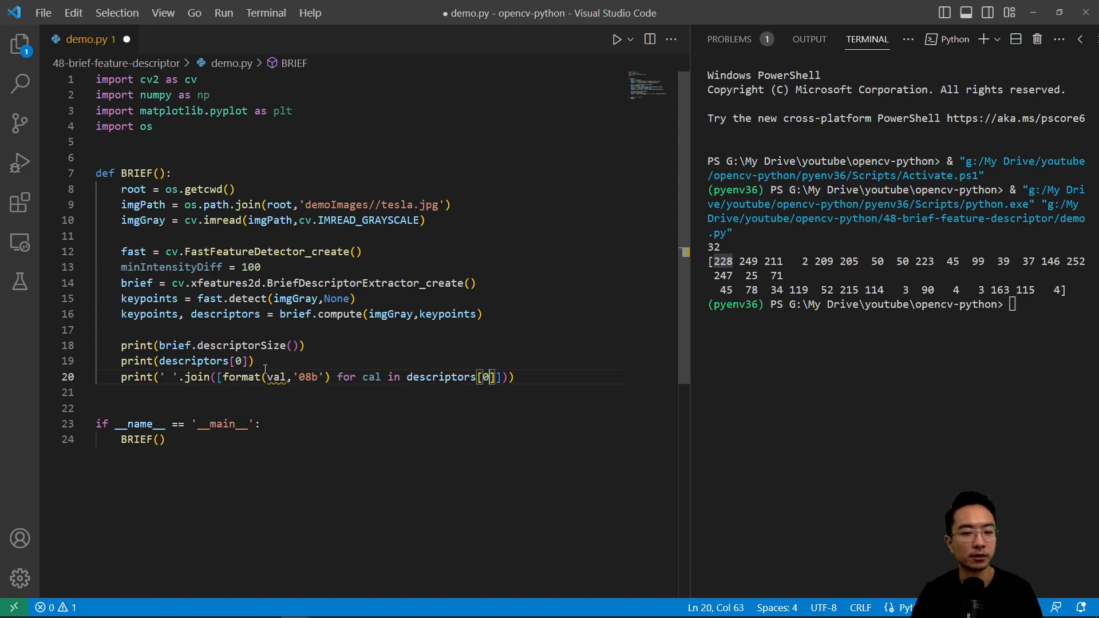
pyautogui.click(254, 361)
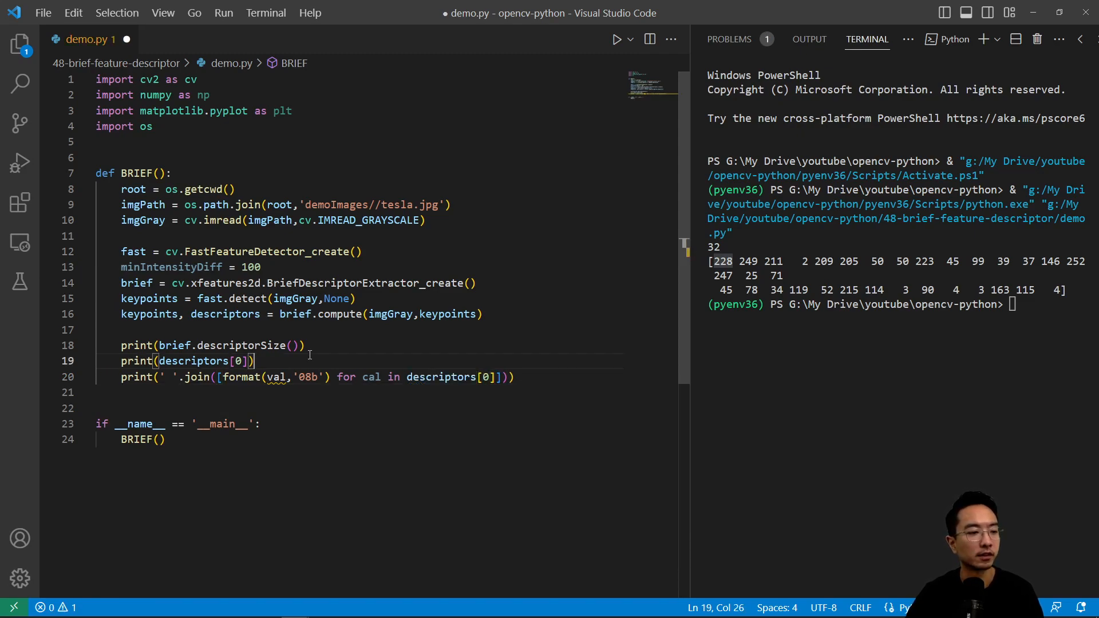
pyautogui.moveTo(294, 401)
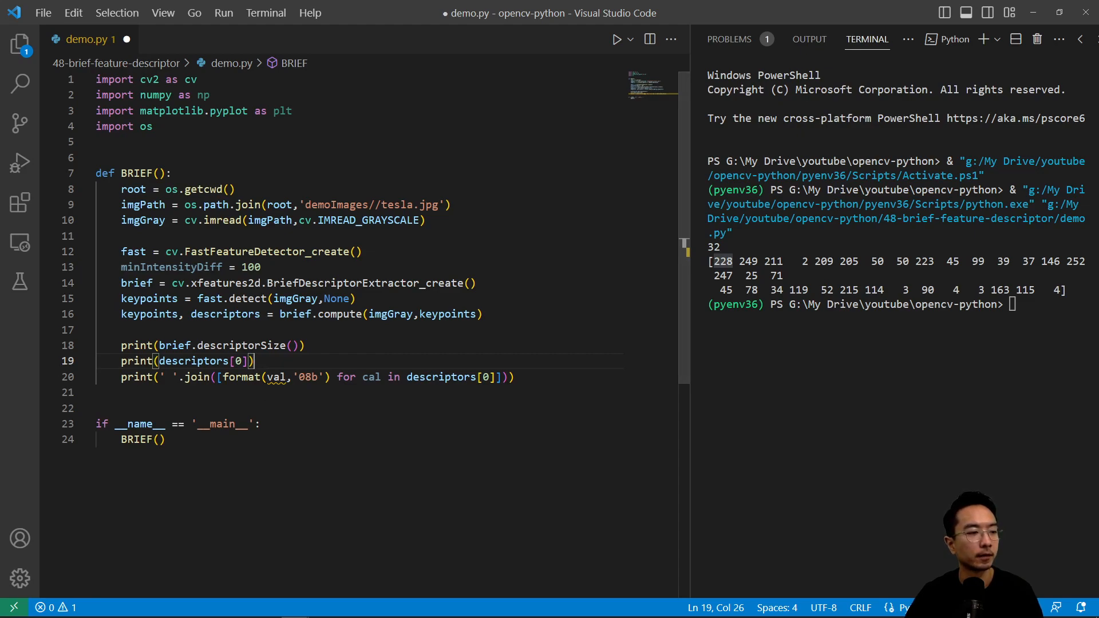
pyautogui.click(273, 407)
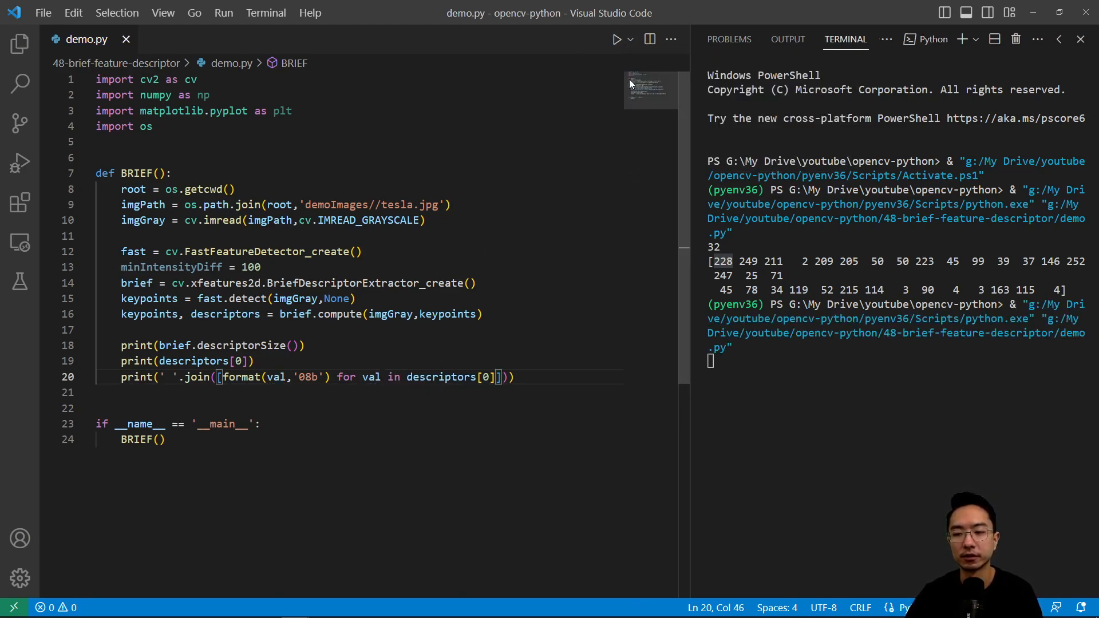
pyautogui.moveTo(660, 163)
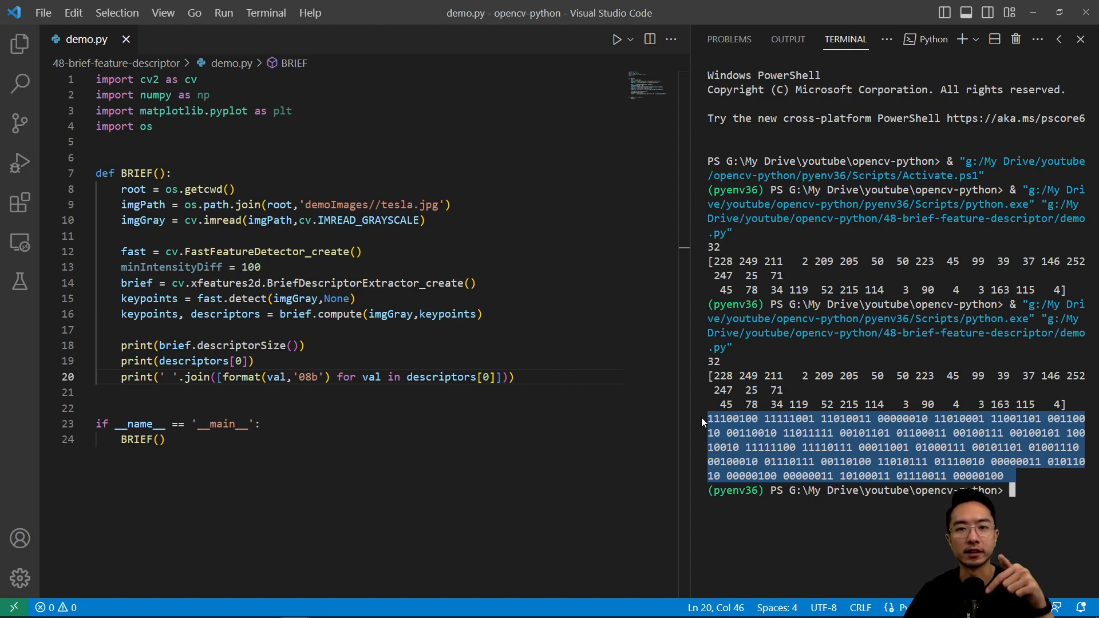
pyautogui.moveTo(19, 501)
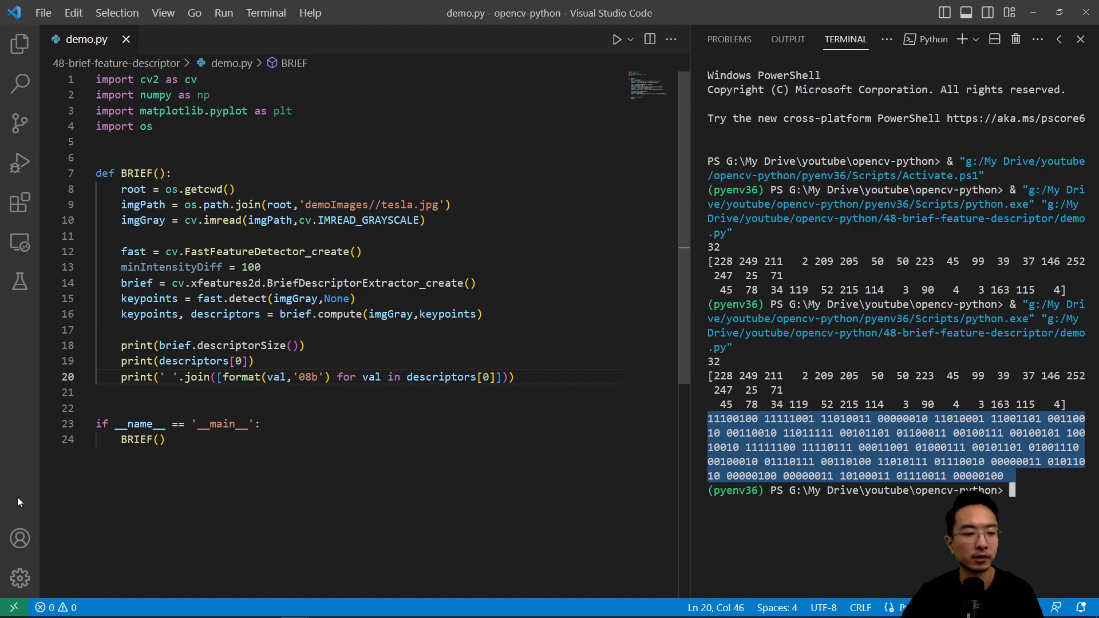